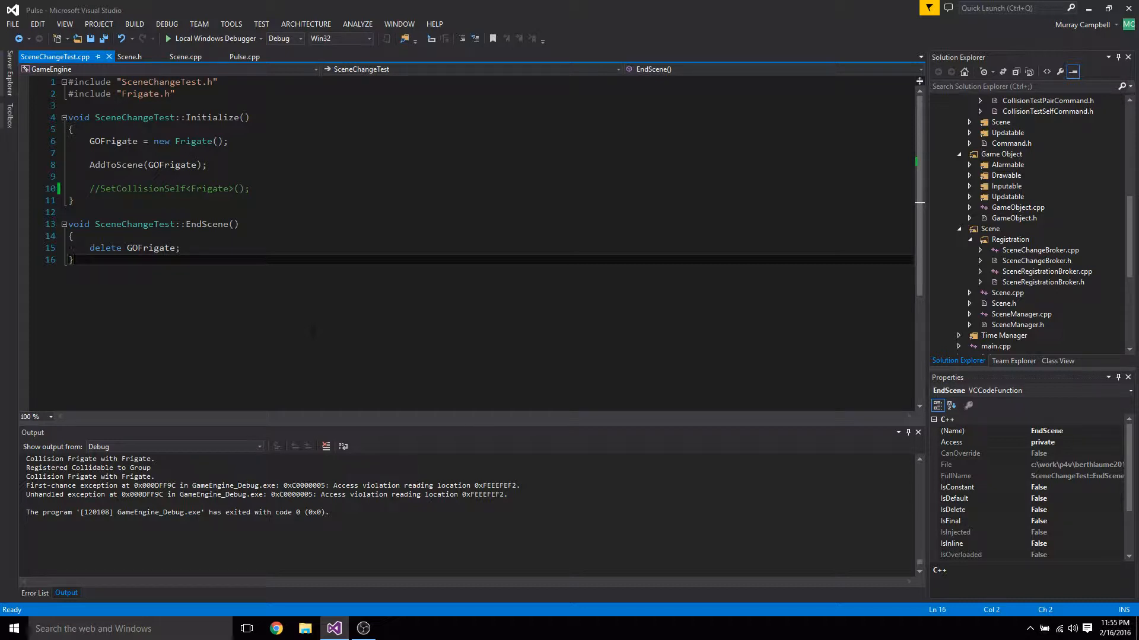
- Switch to the Scene.h header and expand the Inputable folder in Solution Explorer
{"action": "left_click", "coordinate": [129, 57]}
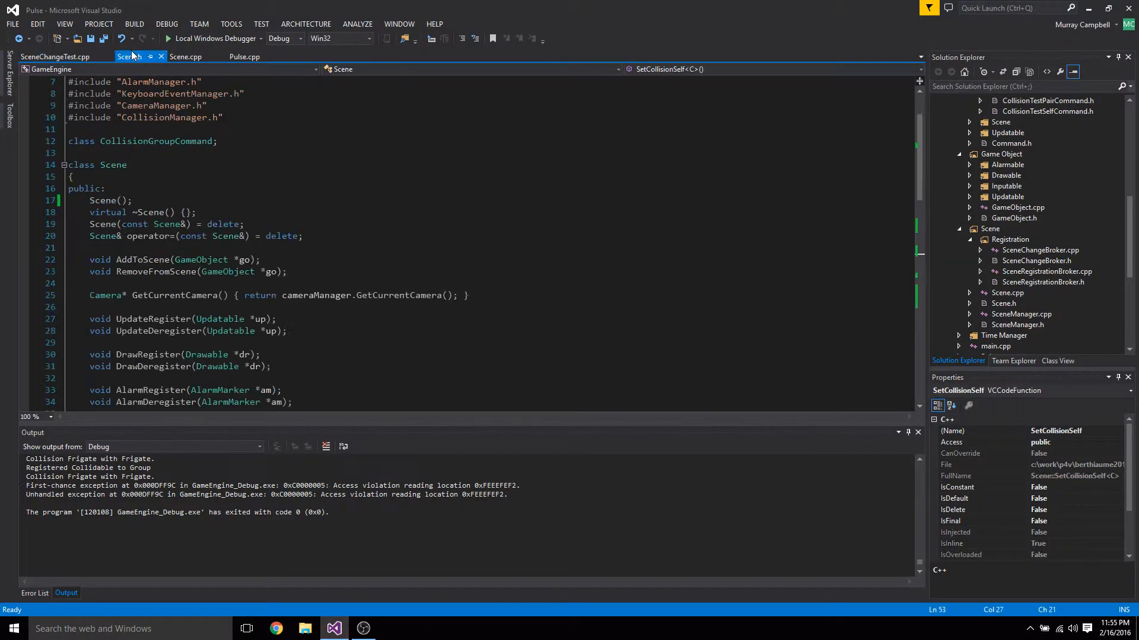
{"action": "left_click", "coordinate": [129, 57]}
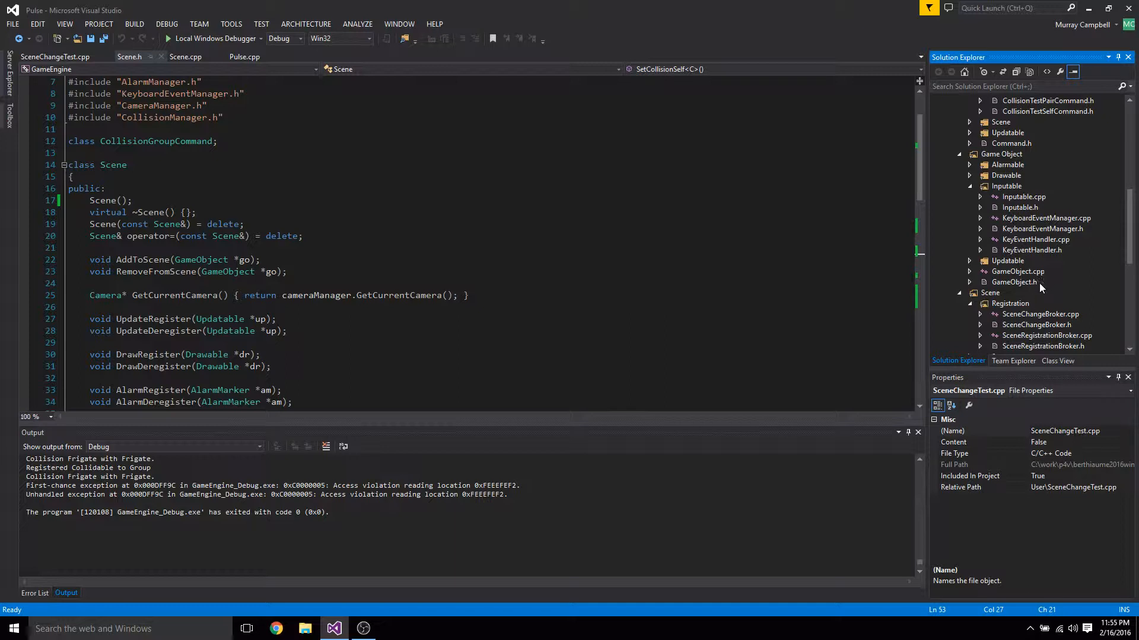
{"action": "mouse_move", "coordinate": [1040, 282]}
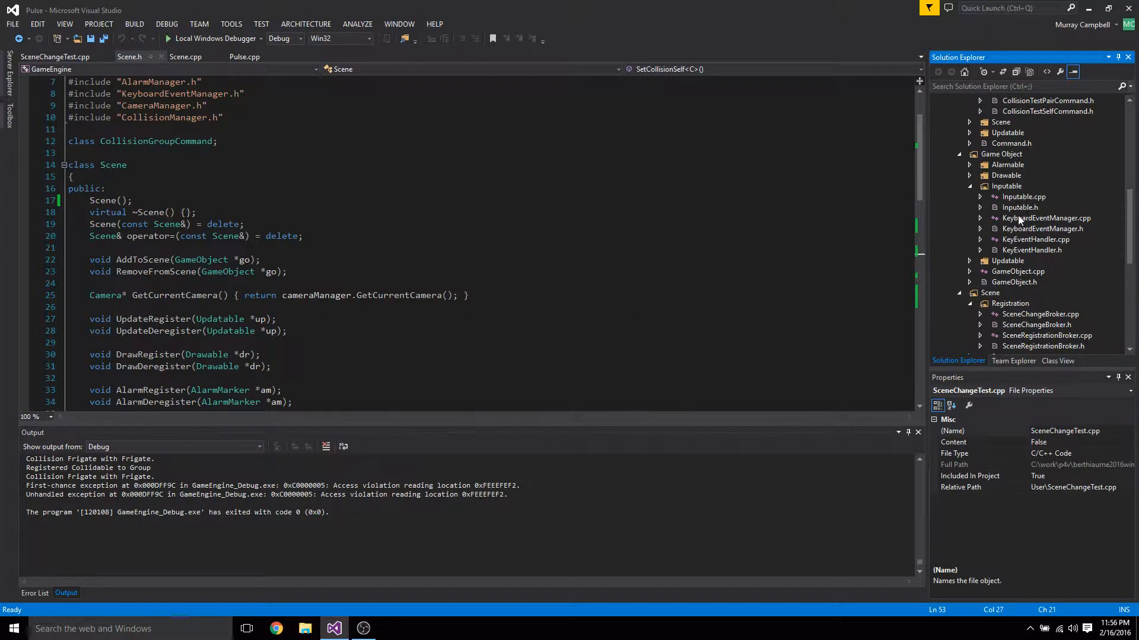
- Review KeyEventHandler.cpp's key monitoring loop by scrolling through it
{"action": "double_click", "coordinate": [1035, 239]}
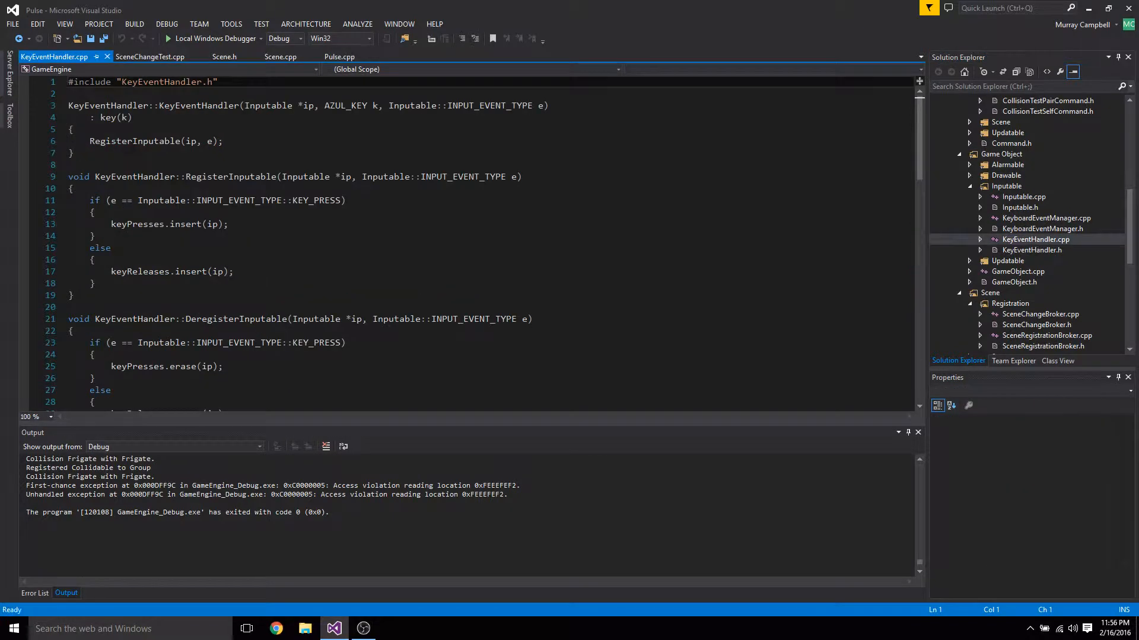
{"action": "scroll", "scroll_direction": "down", "scroll_amount": 3}
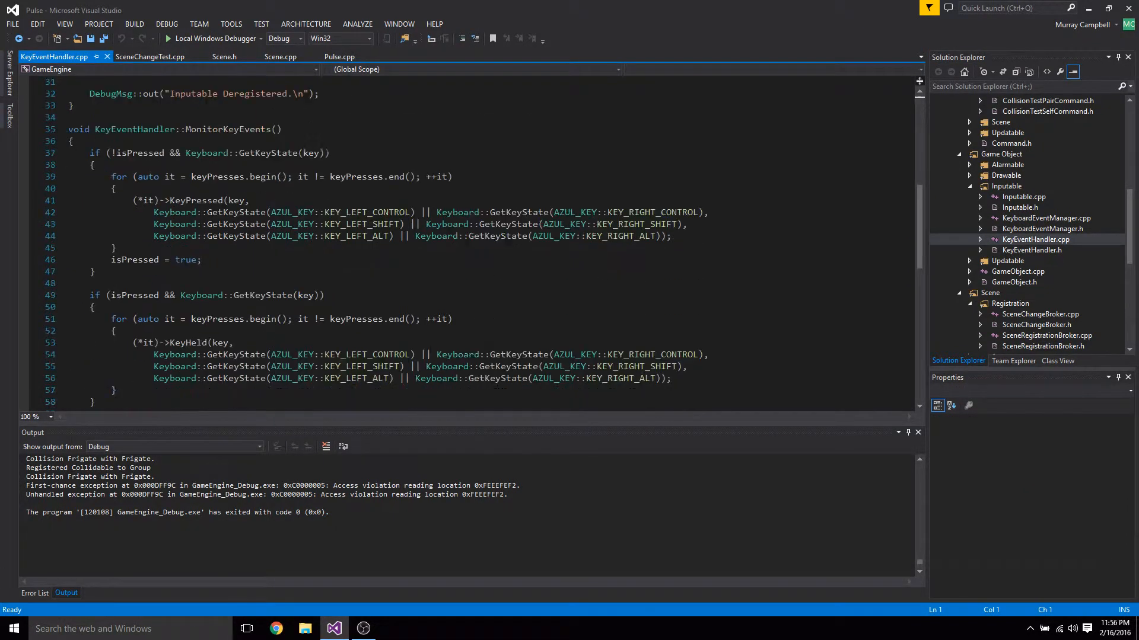
{"action": "scroll", "scroll_direction": "down", "scroll_amount": 3}
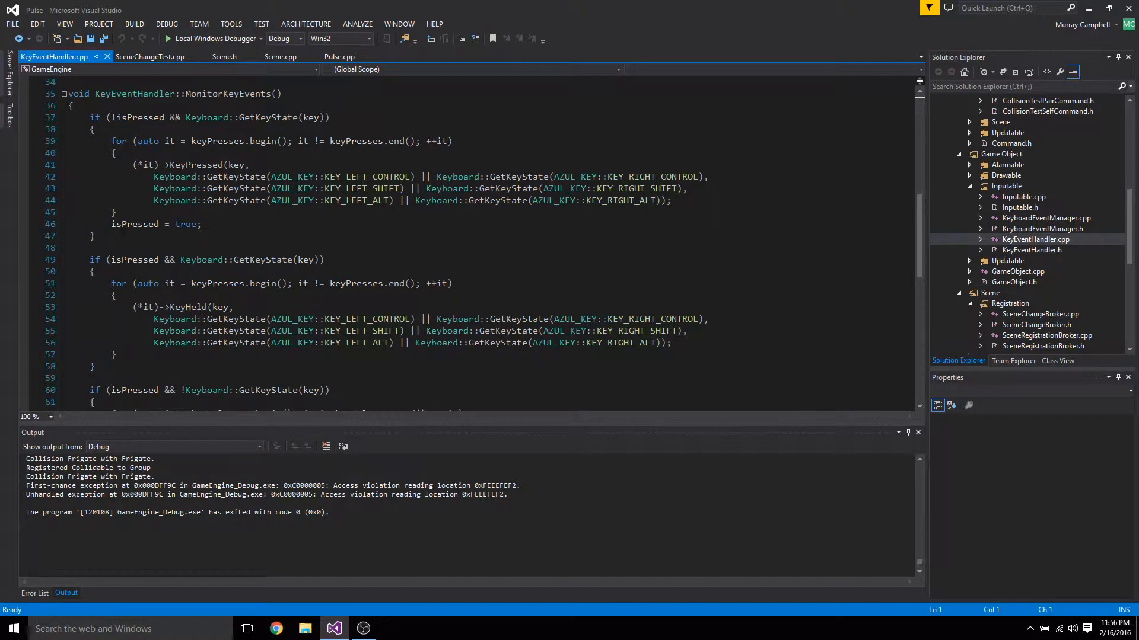
{"action": "scroll", "scroll_direction": "down", "scroll_amount": 3}
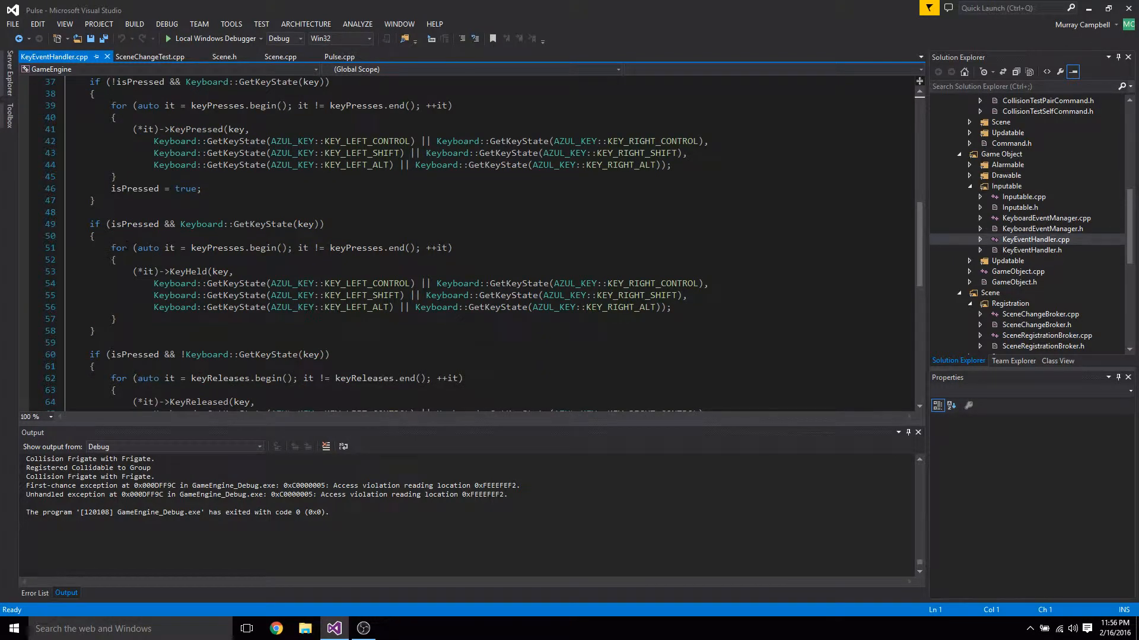
{"action": "scroll", "scroll_direction": "down", "scroll_amount": 3}
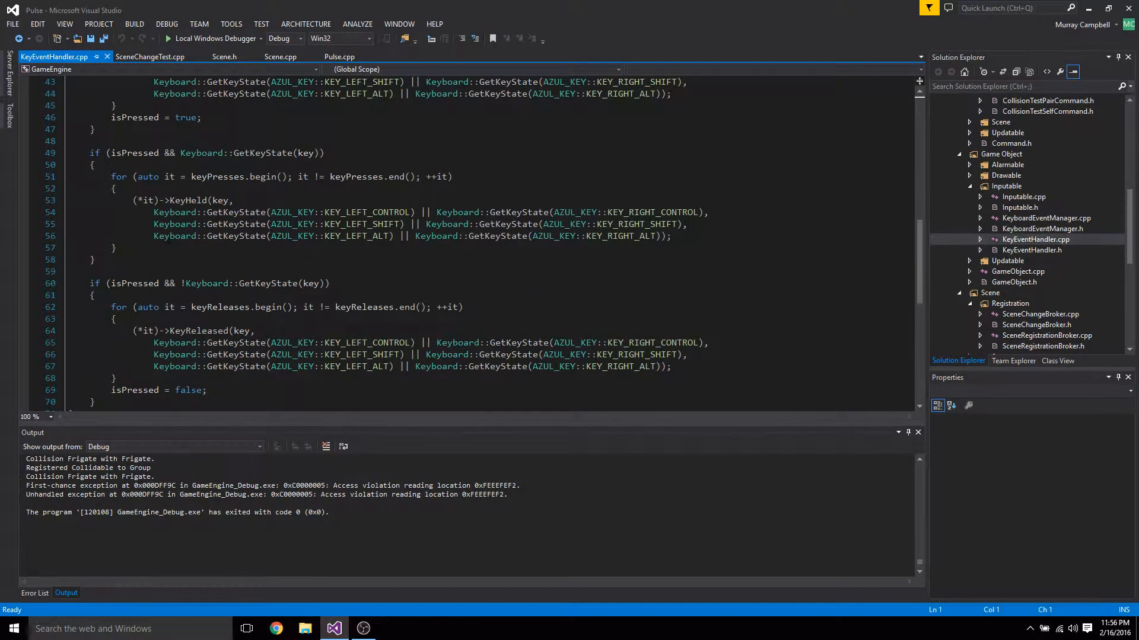
- Bring up the Inputable source and header with its event enum and key callbacks
{"action": "left_click", "coordinate": [1024, 195]}
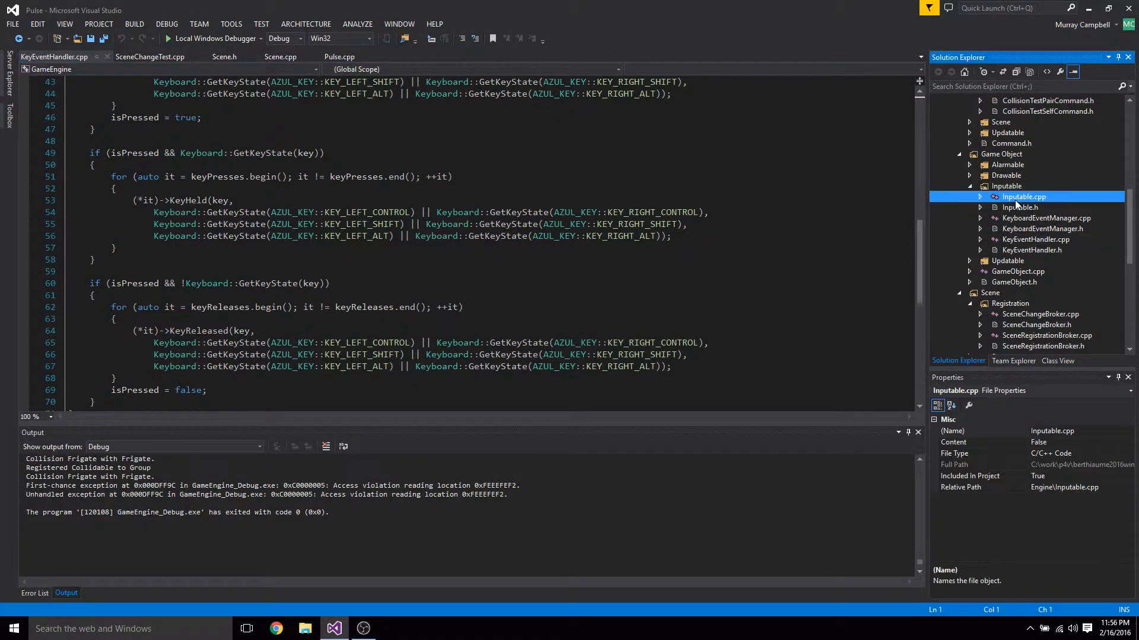
{"action": "double_click", "coordinate": [1020, 206]}
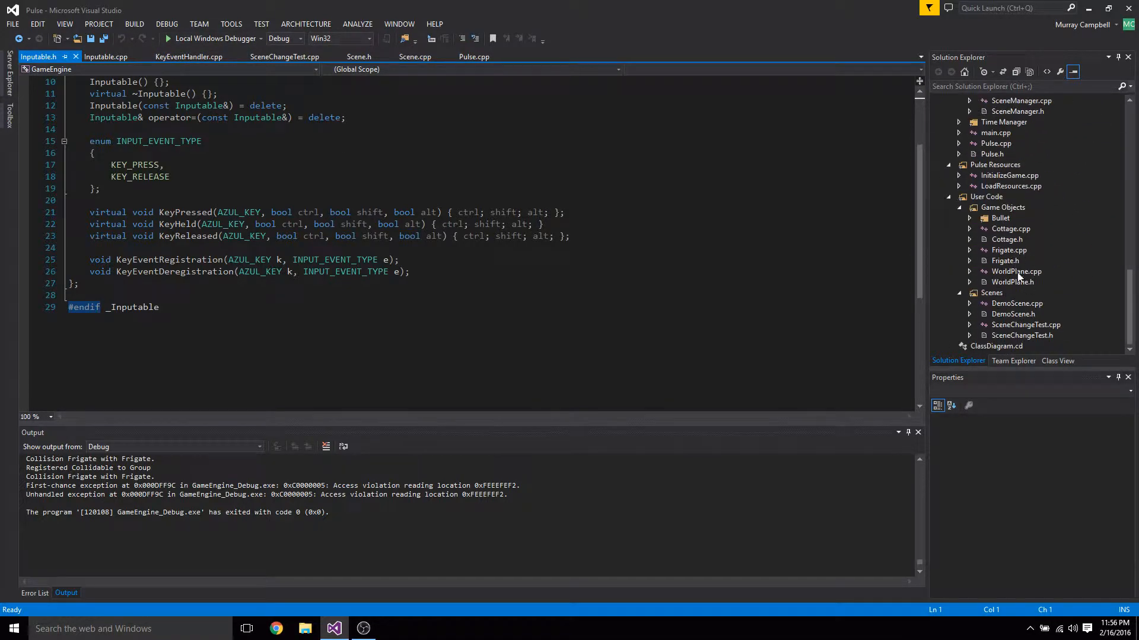
- Review Frigate.cpp's KeyPressed and KeyHeld handling, then return to its constructor
{"action": "double_click", "coordinate": [1008, 250]}
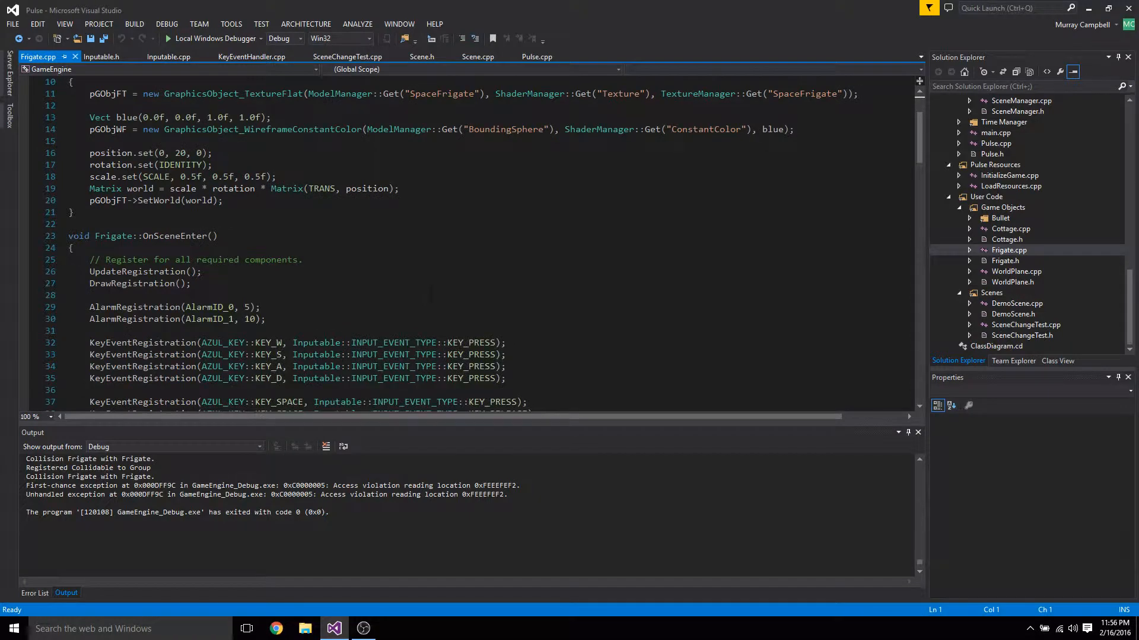
{"action": "scroll", "scroll_direction": "down", "scroll_amount": 3}
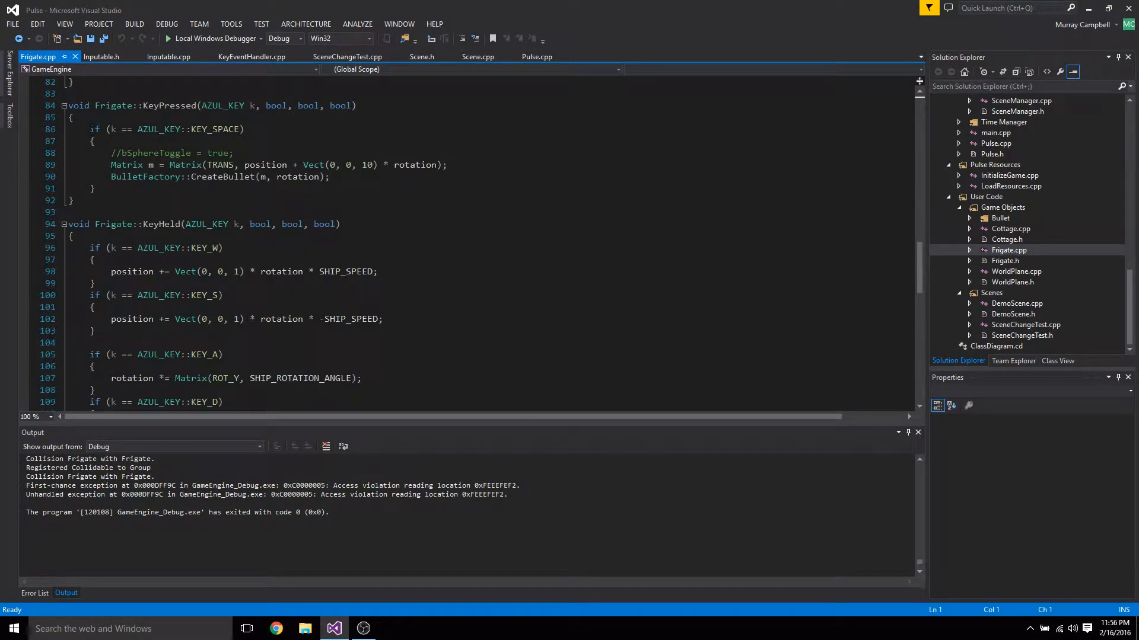
{"action": "scroll", "scroll_direction": "down", "scroll_amount": 3}
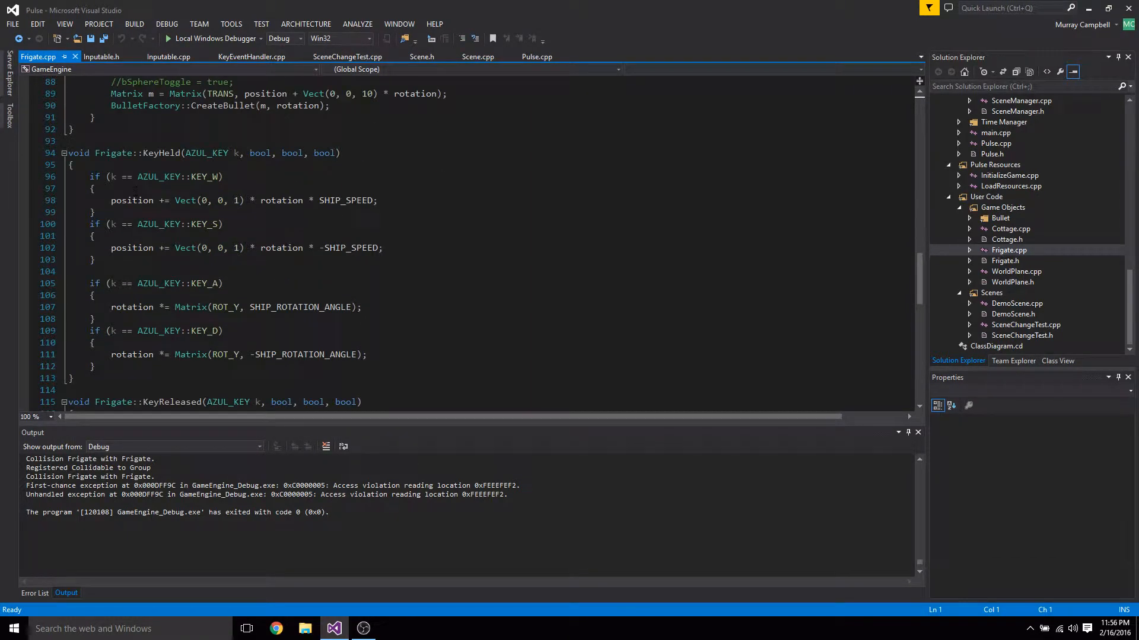
{"action": "scroll", "scroll_direction": "down", "scroll_amount": 3}
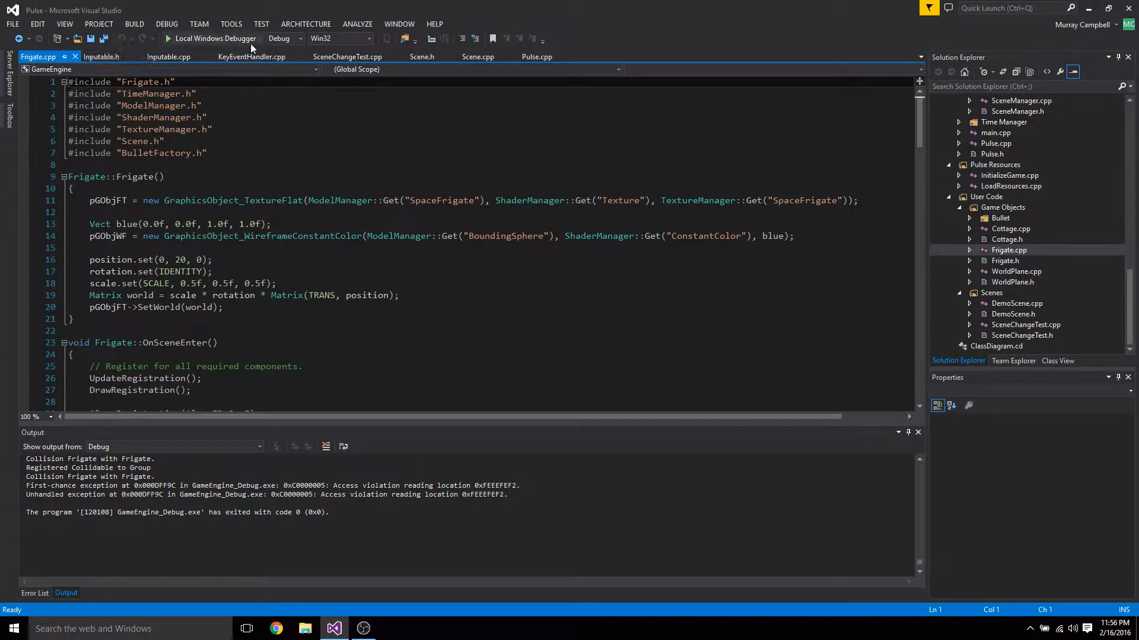
{"action": "mouse_move", "coordinate": [214, 38]}
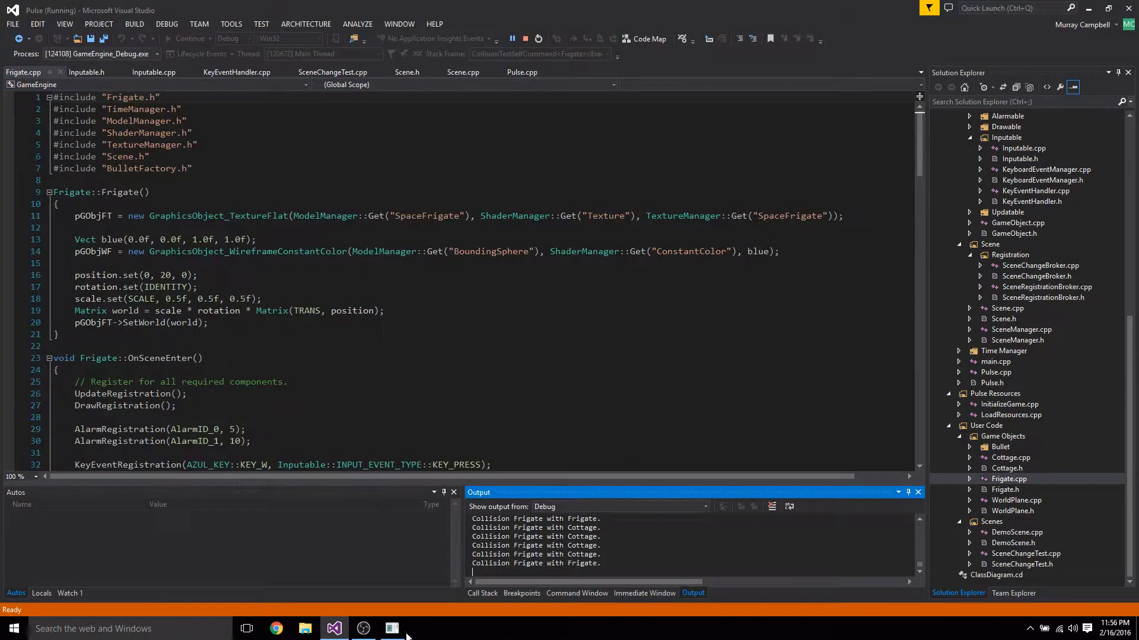
- Run the game twice under the debugger, watching collision logs, then return to KeyEventHandler.cpp
{"action": "left_click", "coordinate": [392, 628]}
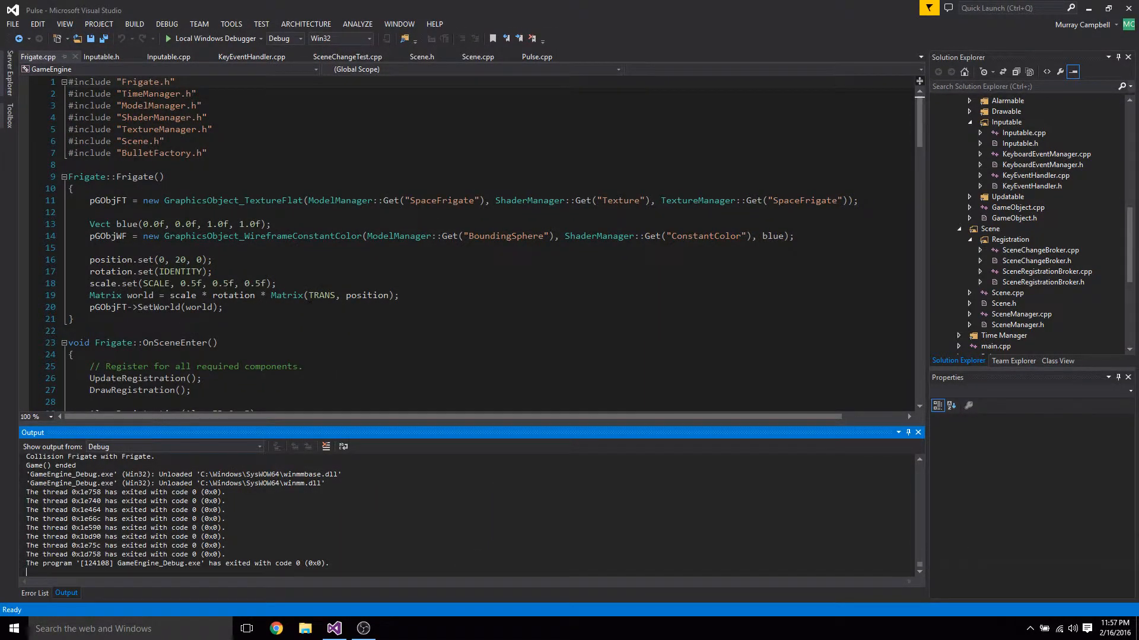
{"action": "mouse_move", "coordinate": [286, 295]}
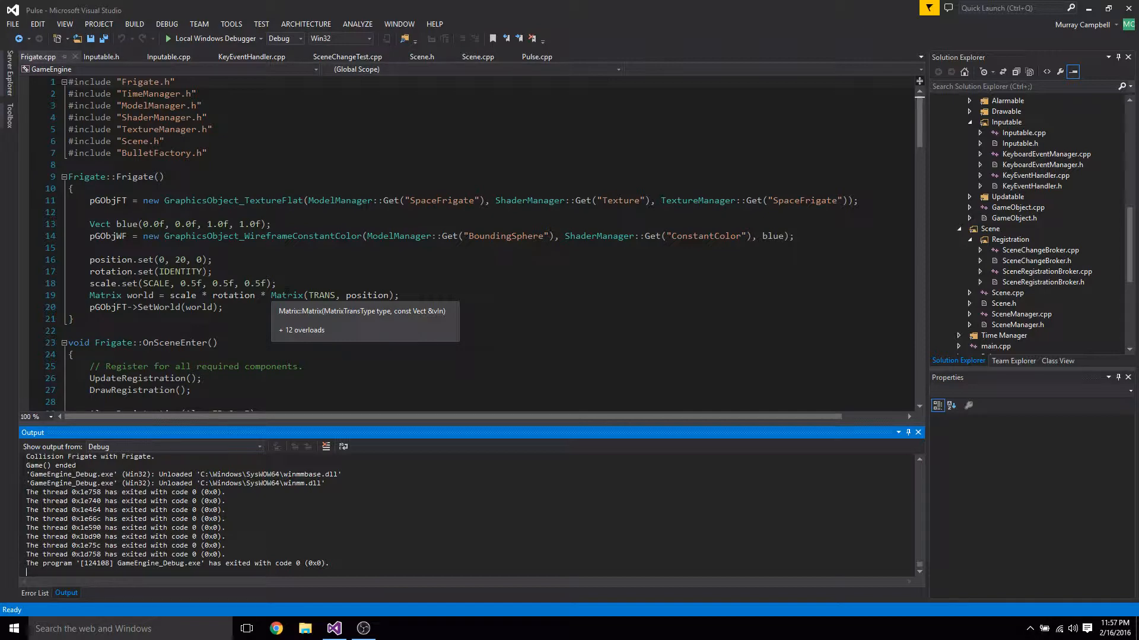
{"action": "left_click", "coordinate": [212, 38]}
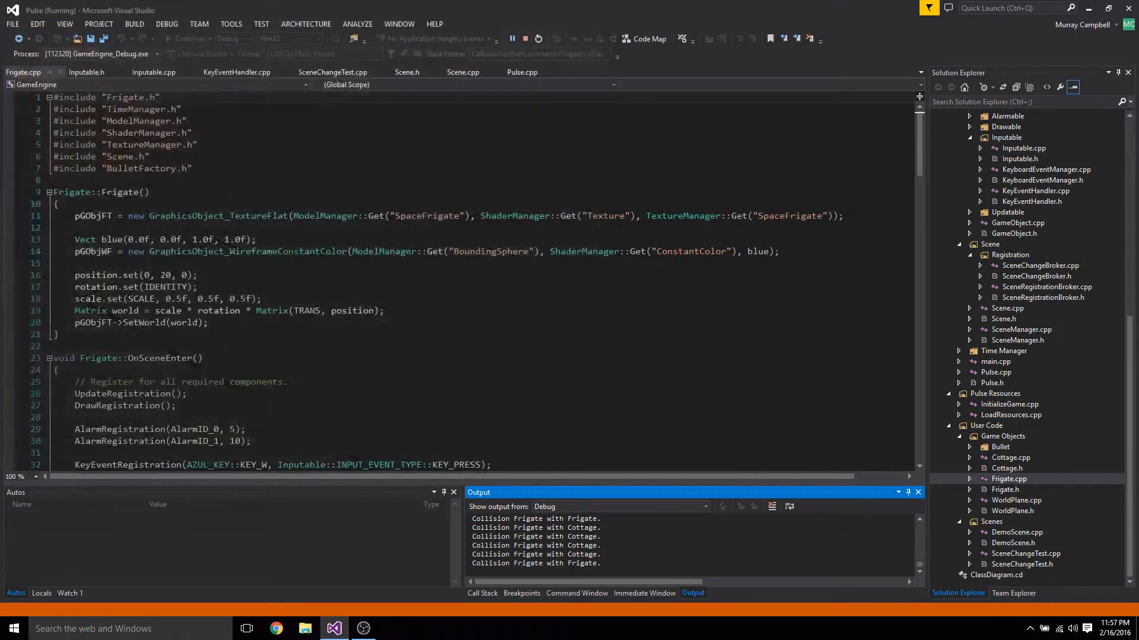
{"action": "left_click", "coordinate": [556, 38]}
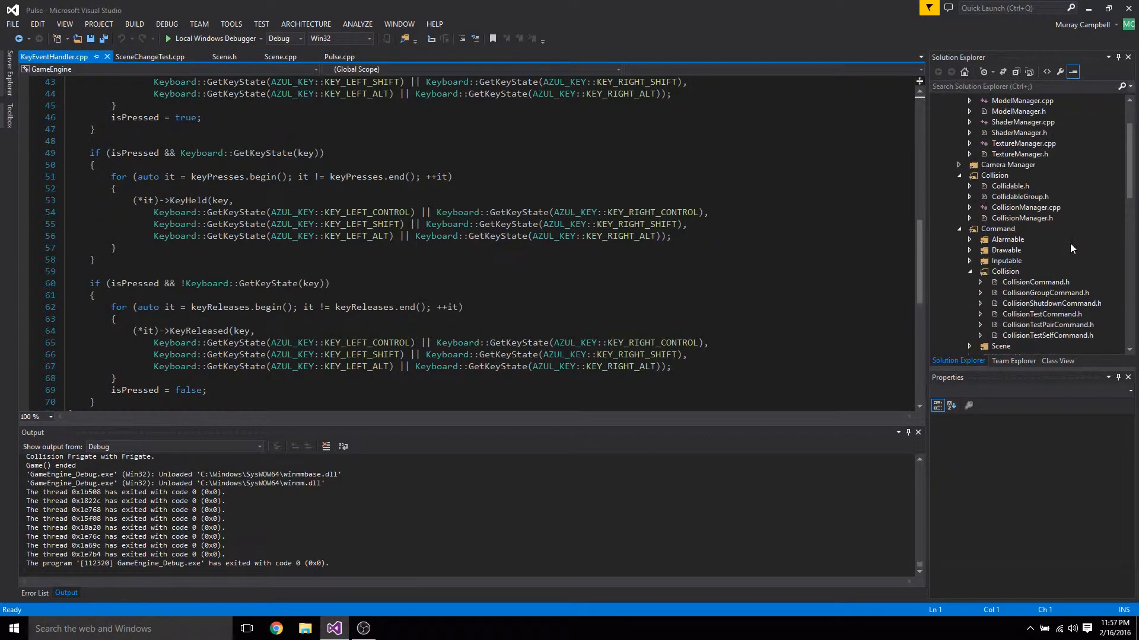
{"action": "mouse_move", "coordinate": [998, 254]}
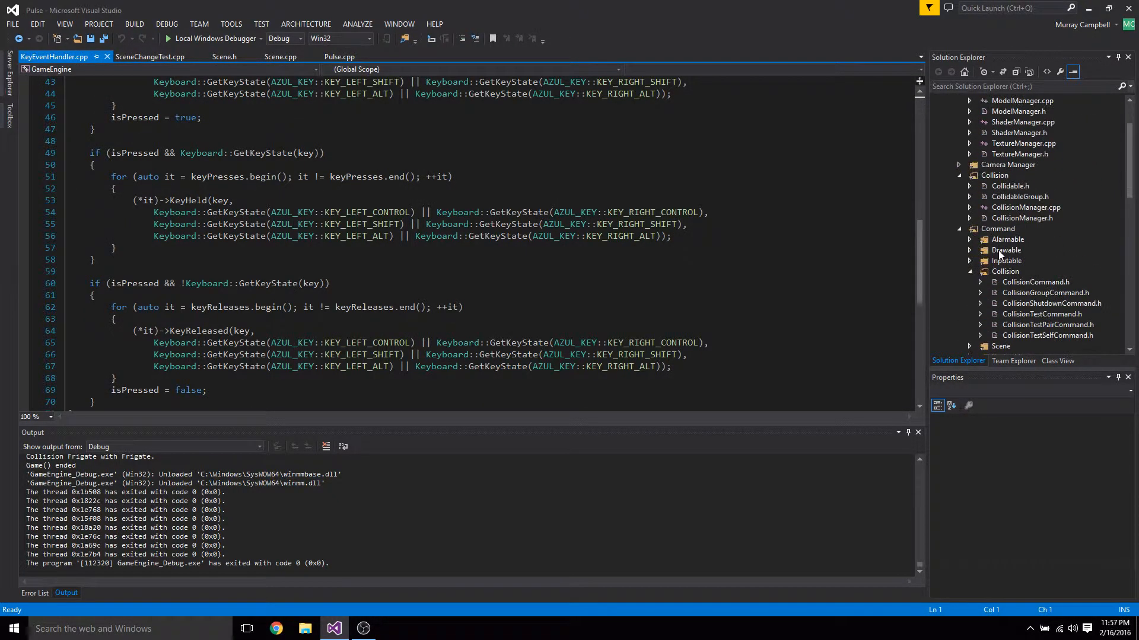
- Review DrawableManager.cpp and its header's storageList set of Drawable pointers
{"action": "left_click", "coordinate": [970, 250]}
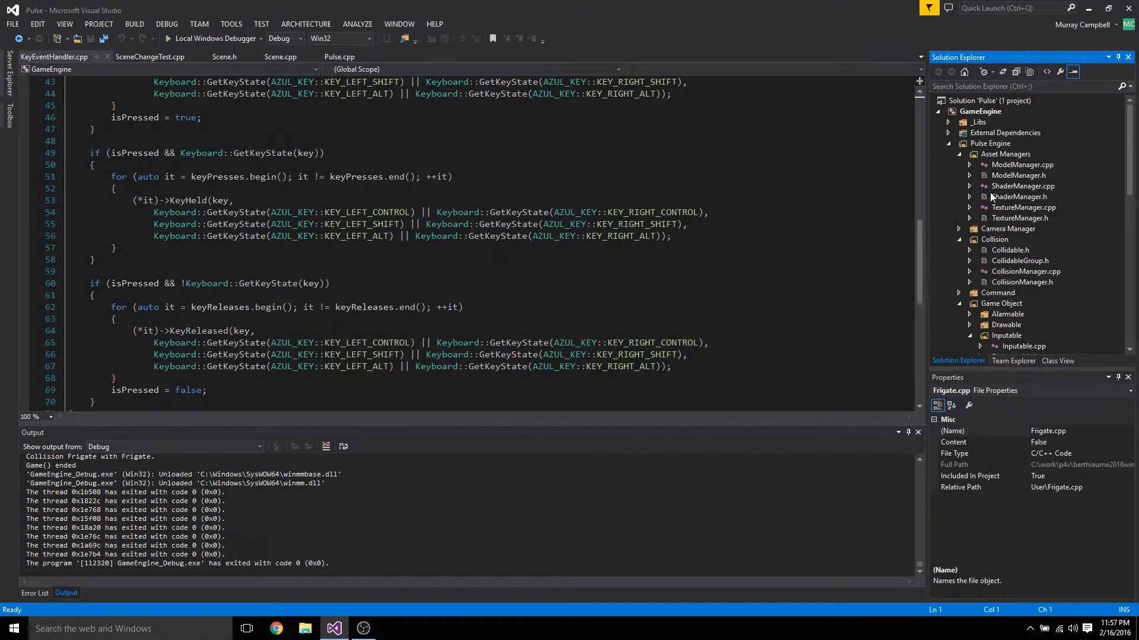
{"action": "scroll", "scroll_direction": "down", "scroll_amount": 3}
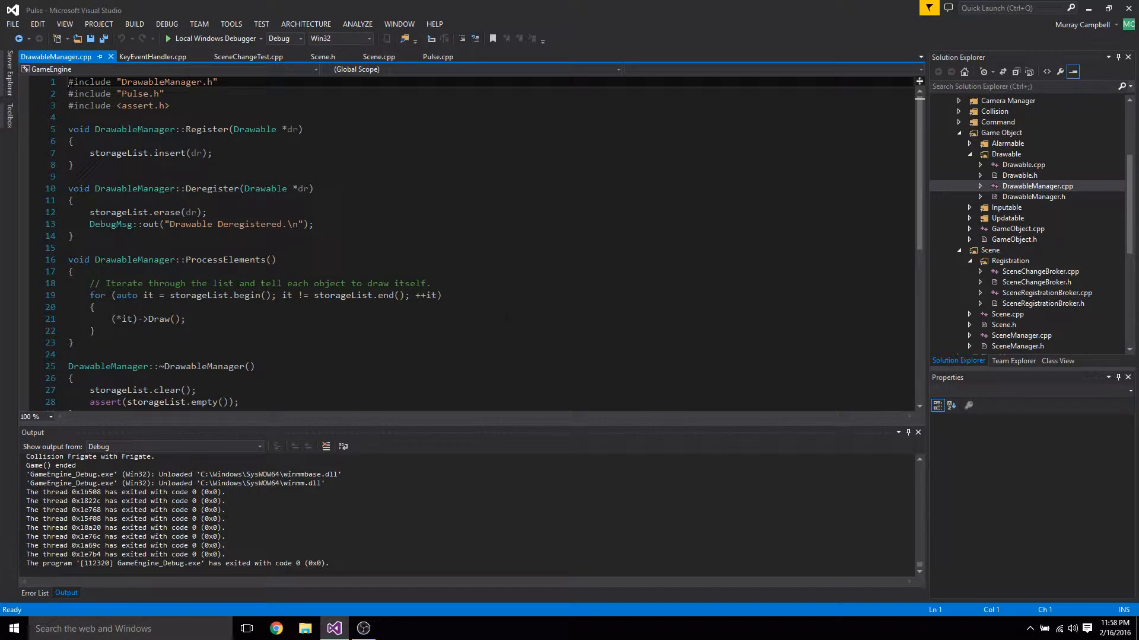
{"action": "double_click", "coordinate": [1033, 197]}
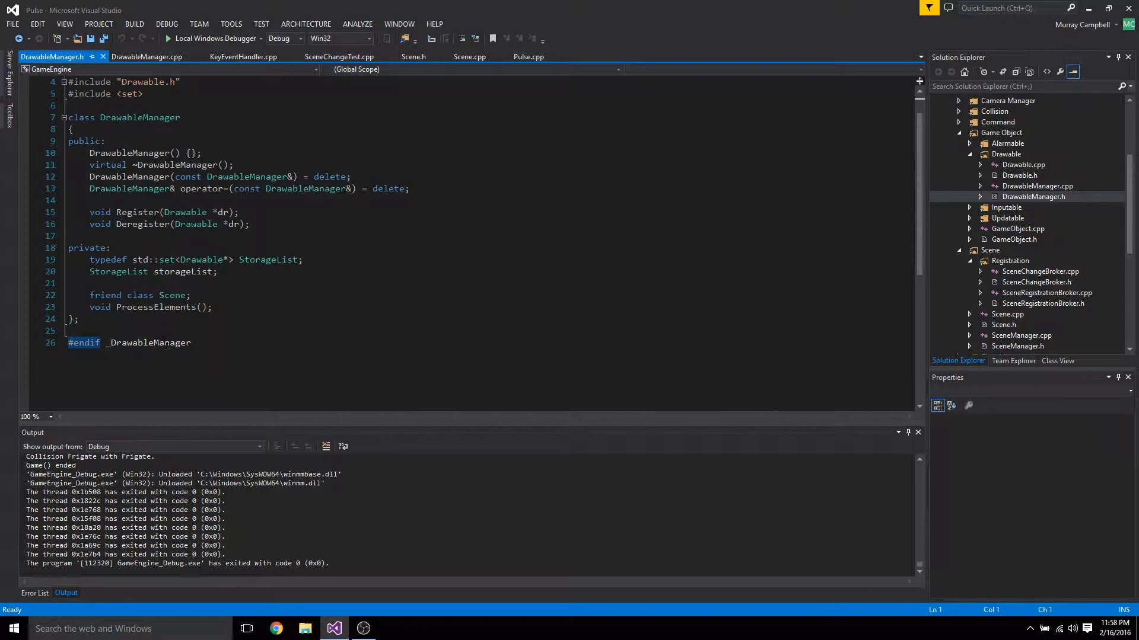
{"action": "double_click", "coordinate": [151, 260]}
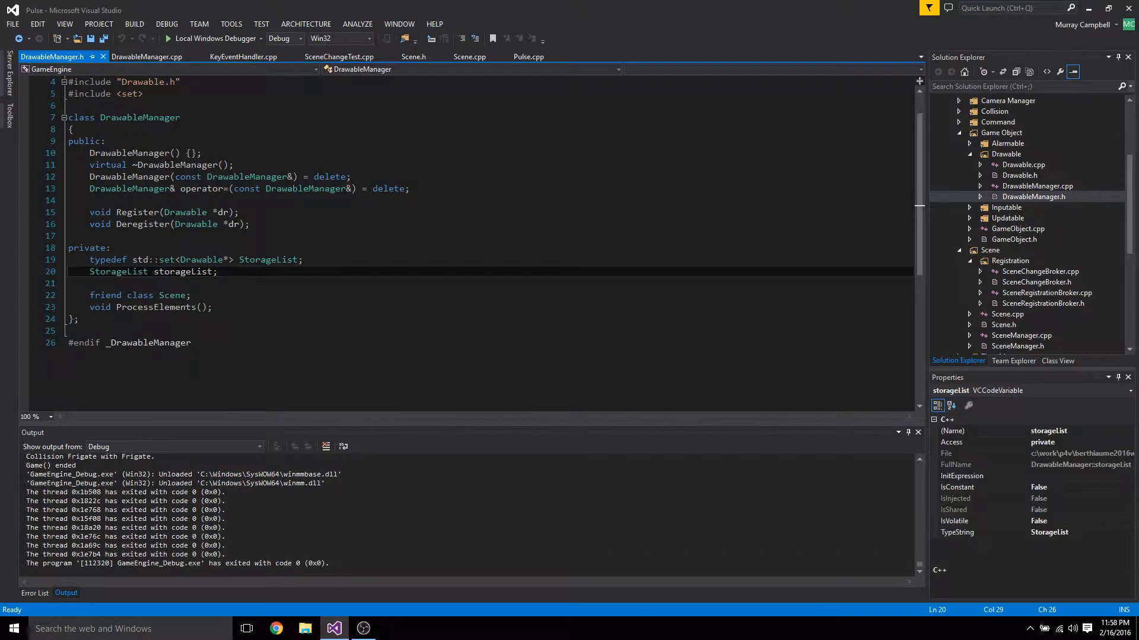
{"action": "left_click", "coordinate": [218, 270]}
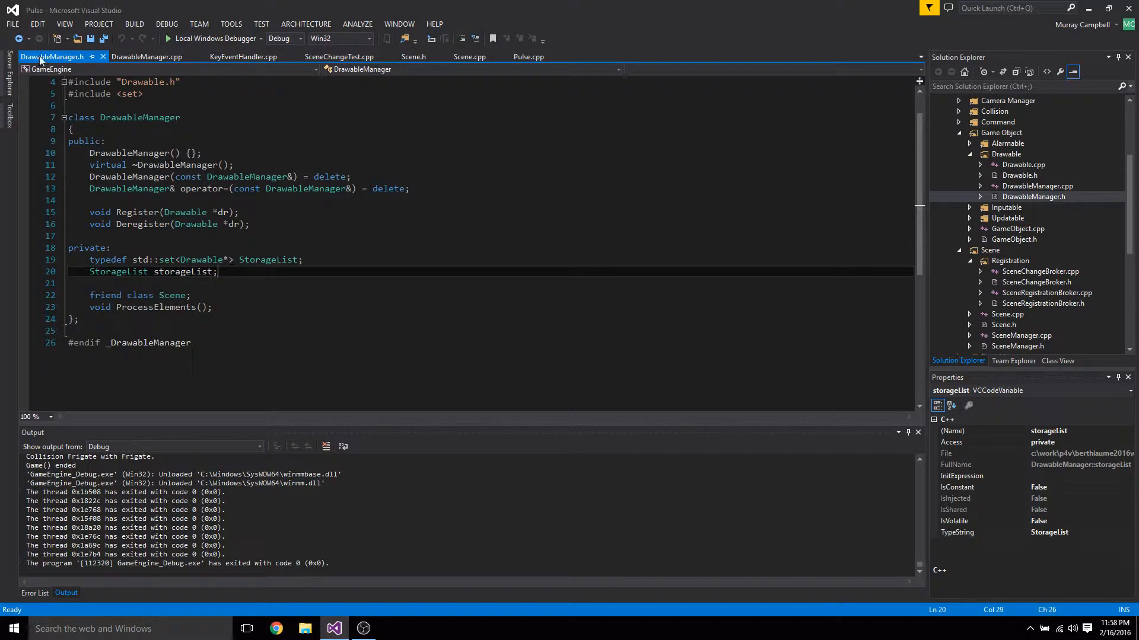
- Look back over the DrawableManager implementation
{"action": "left_click", "coordinate": [147, 57]}
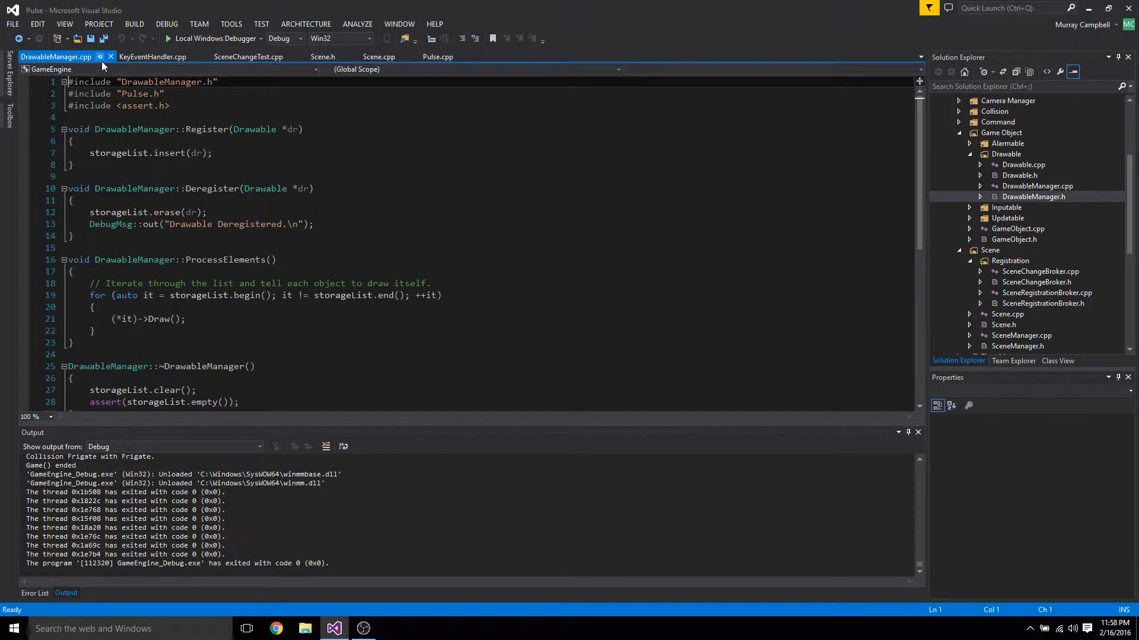
{"action": "mouse_move", "coordinate": [110, 57]}
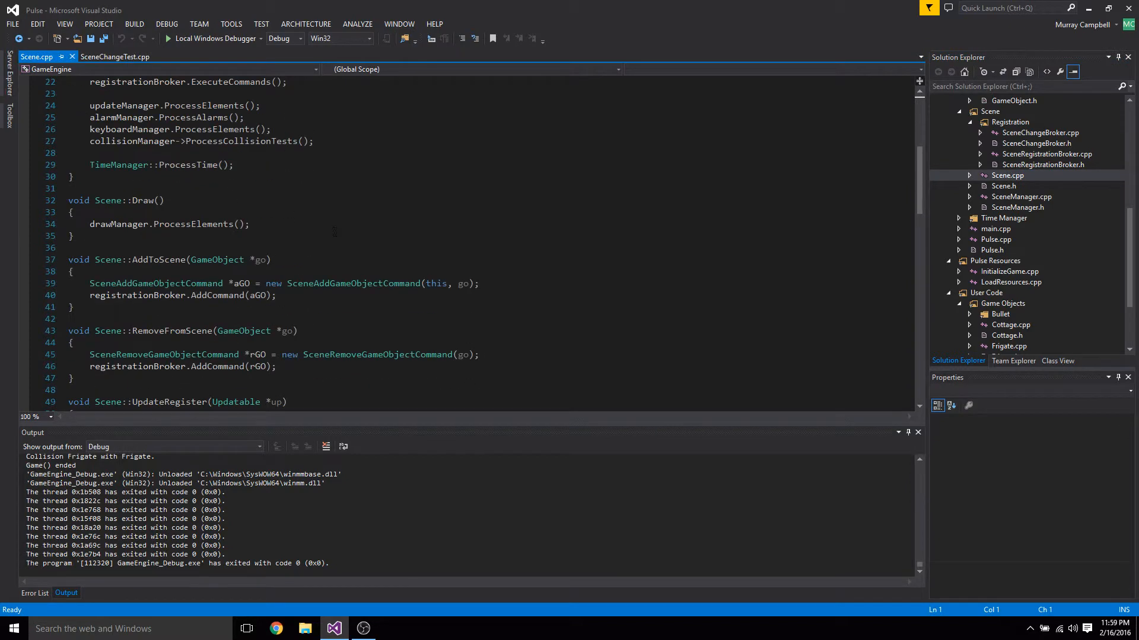
{"action": "scroll", "scroll_direction": "down", "scroll_amount": 3}
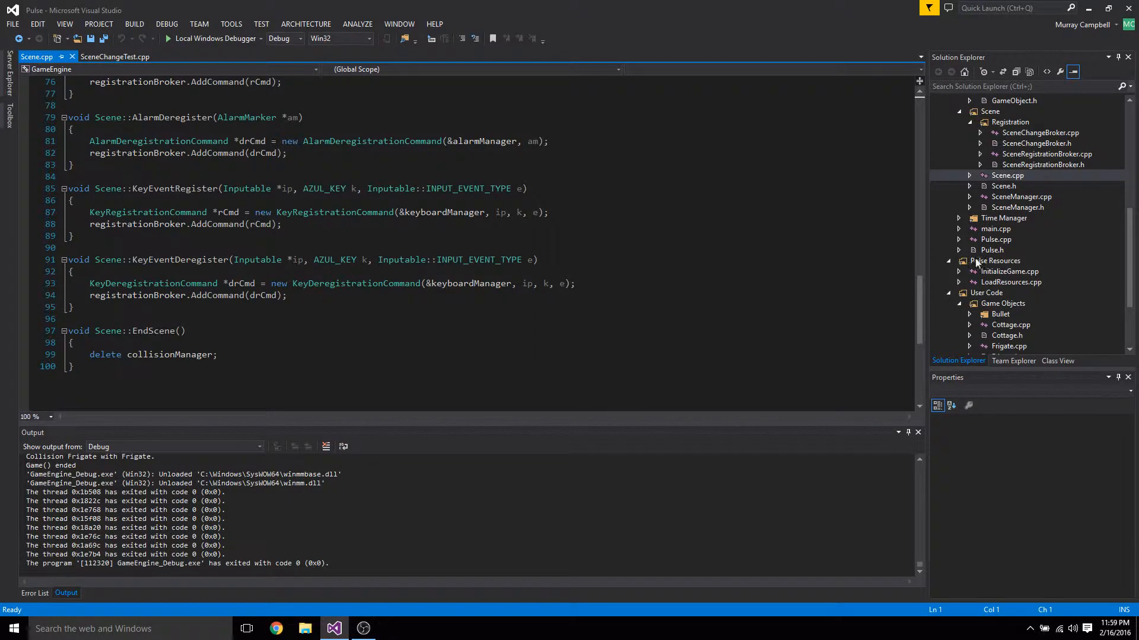
{"action": "mouse_move", "coordinate": [1057, 257]}
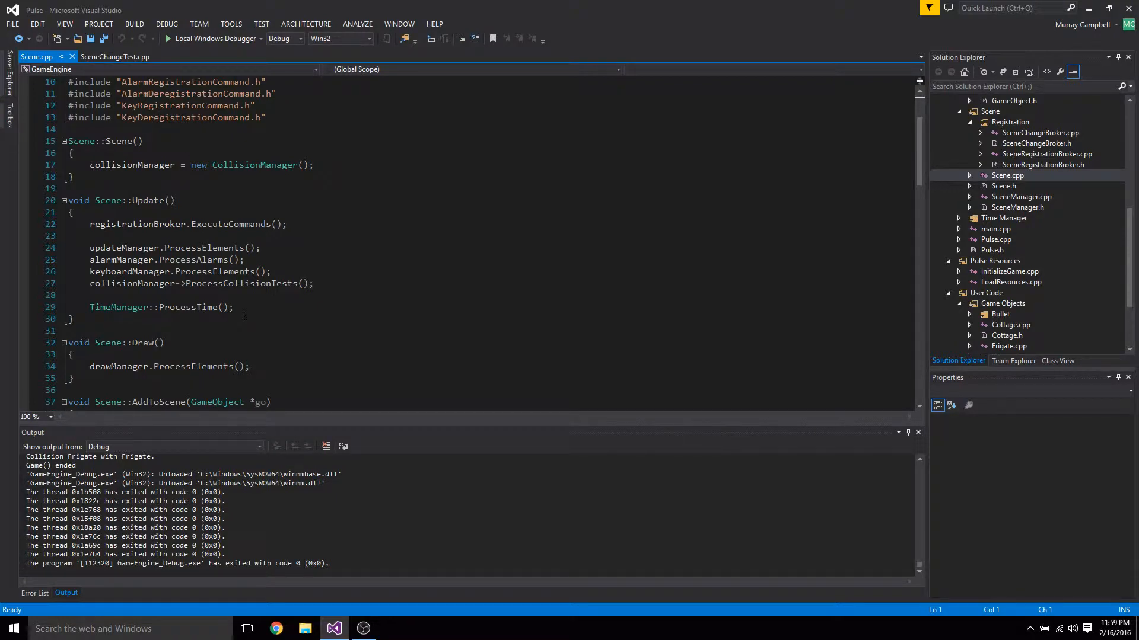
{"action": "scroll", "scroll_direction": "down", "scroll_amount": 3}
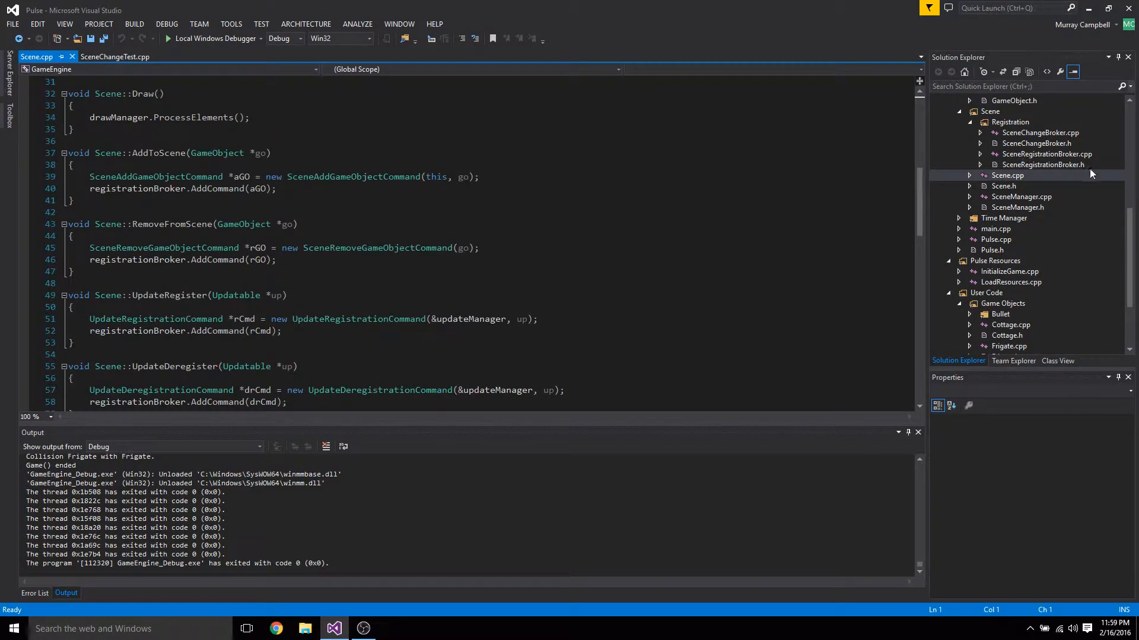
- Bring SceneManager.cpp's I_Delete routine that ends and deletes the current scene into view
{"action": "left_click", "coordinate": [1007, 207]}
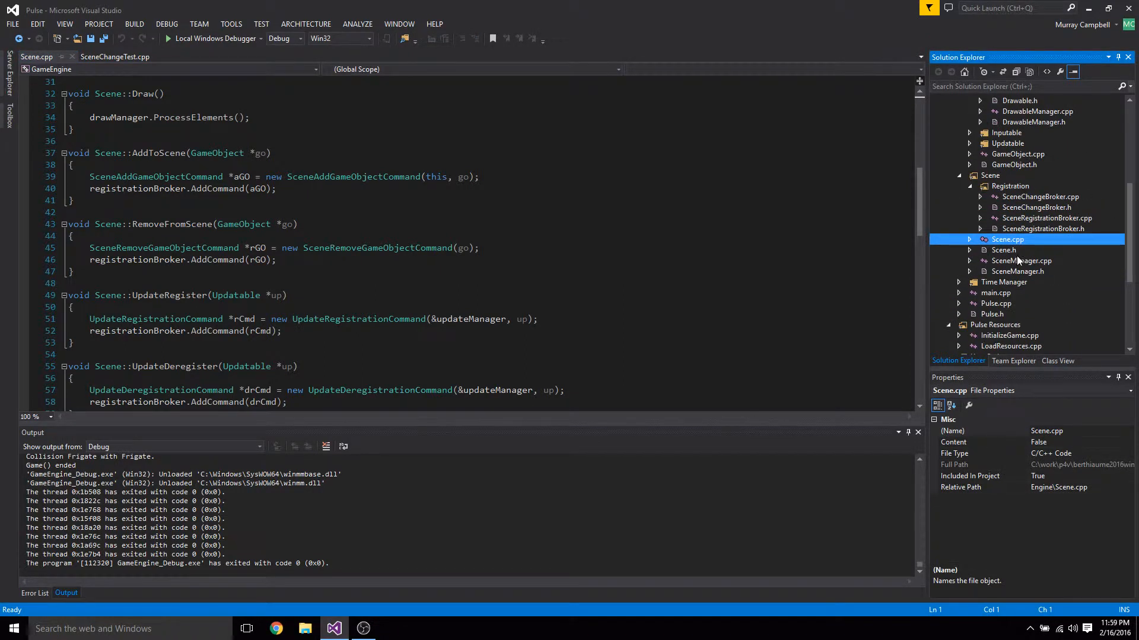
{"action": "double_click", "coordinate": [1021, 260]}
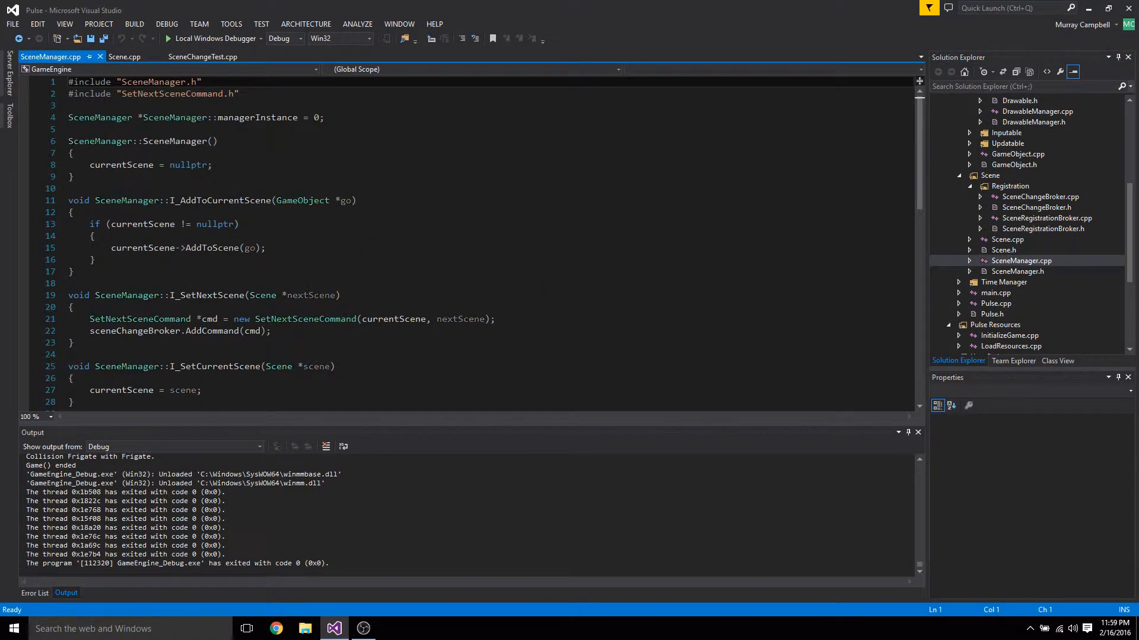
{"action": "scroll", "scroll_direction": "down", "scroll_amount": 3}
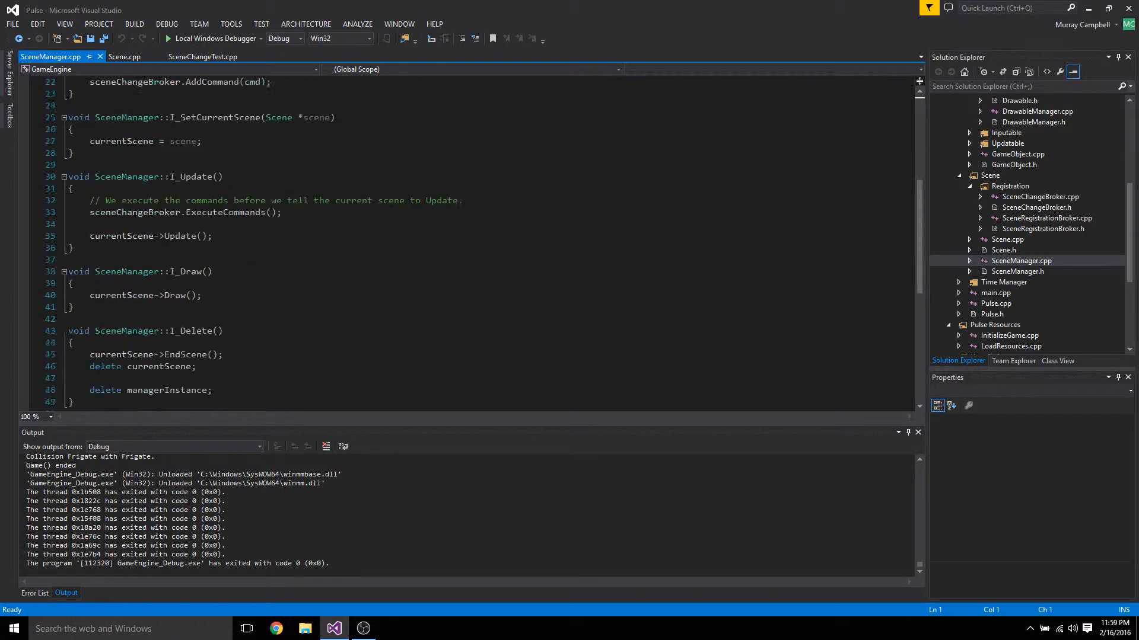
{"action": "scroll", "scroll_direction": "down", "scroll_amount": 3}
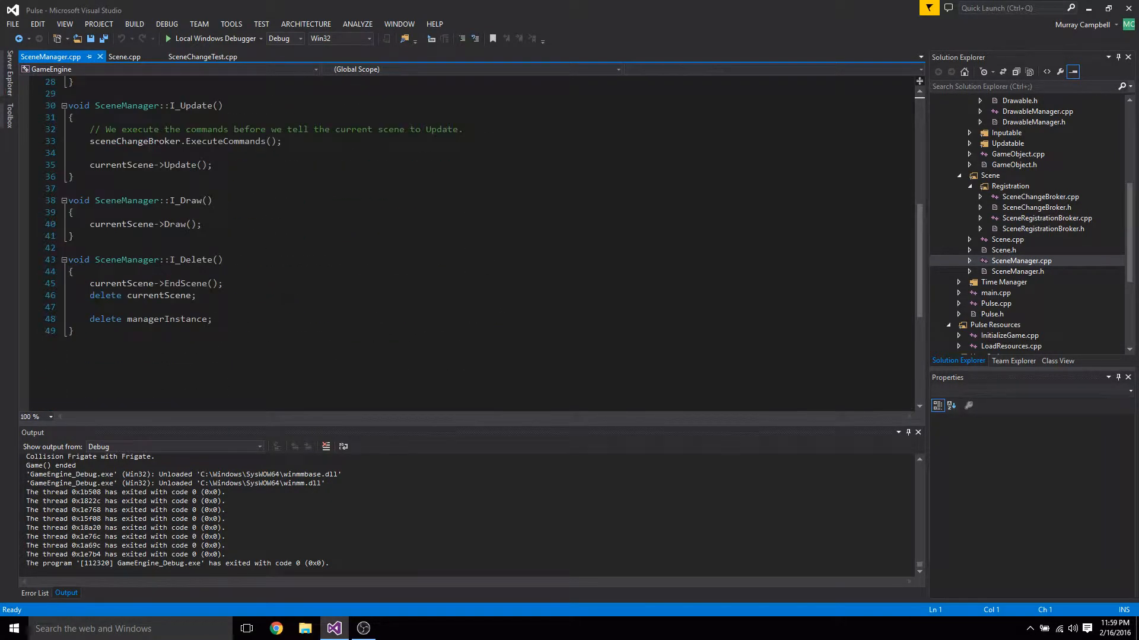
{"action": "scroll", "scroll_direction": "up", "scroll_amount": 3}
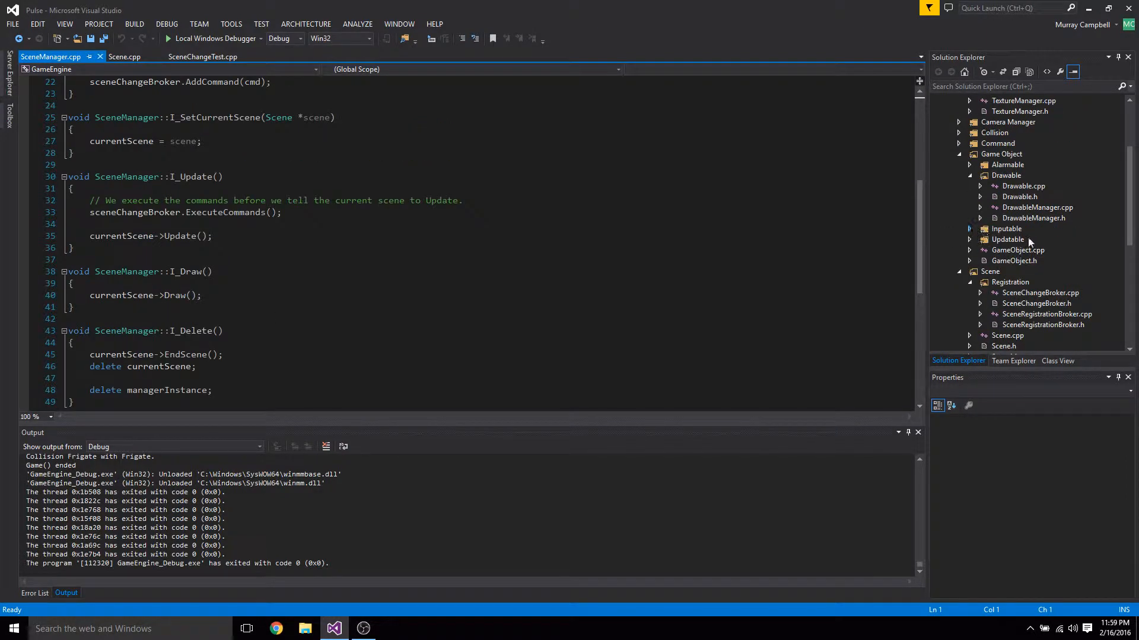
{"action": "scroll", "scroll_direction": "down", "scroll_amount": 3}
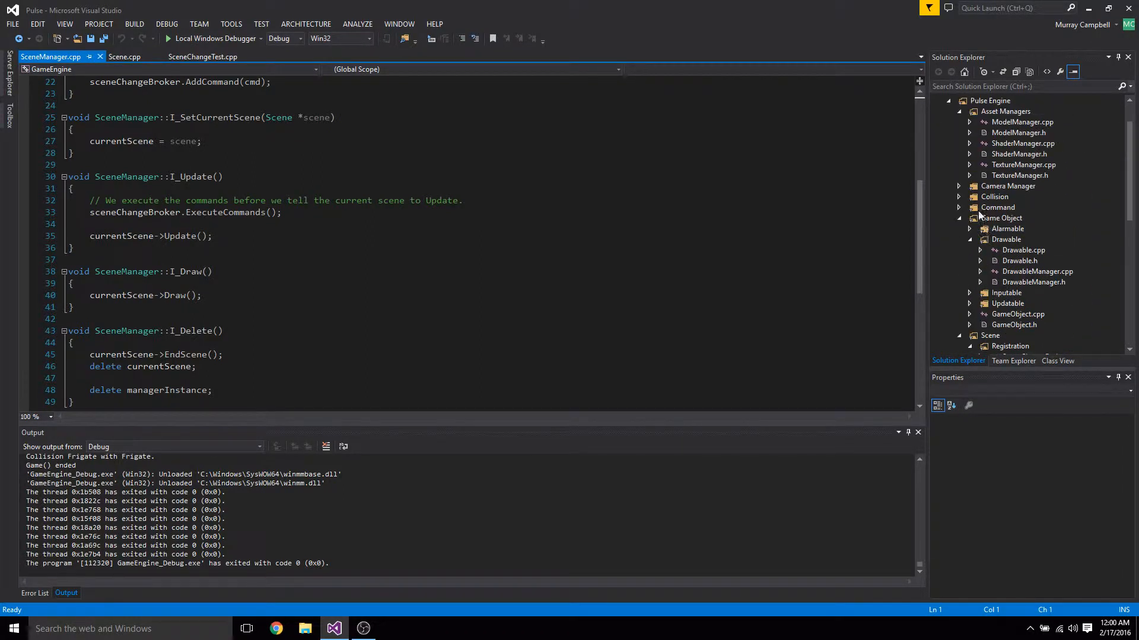
- Review CollidableGroup.h's I_Delete under the Collision filter
{"action": "left_click", "coordinate": [994, 197]}
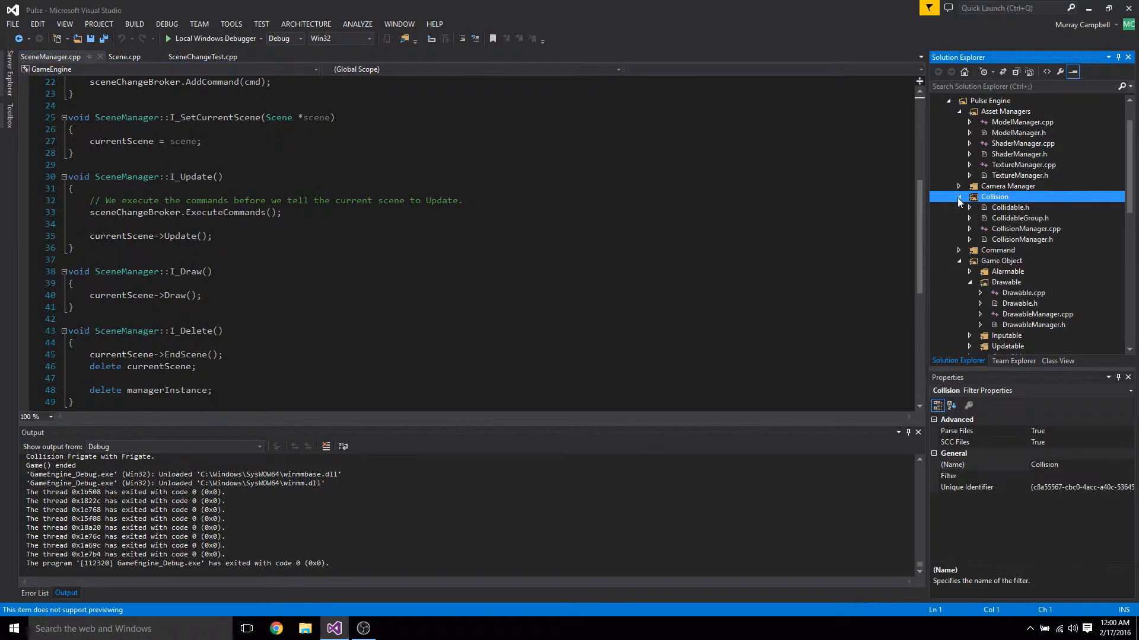
{"action": "left_click", "coordinate": [1020, 218]}
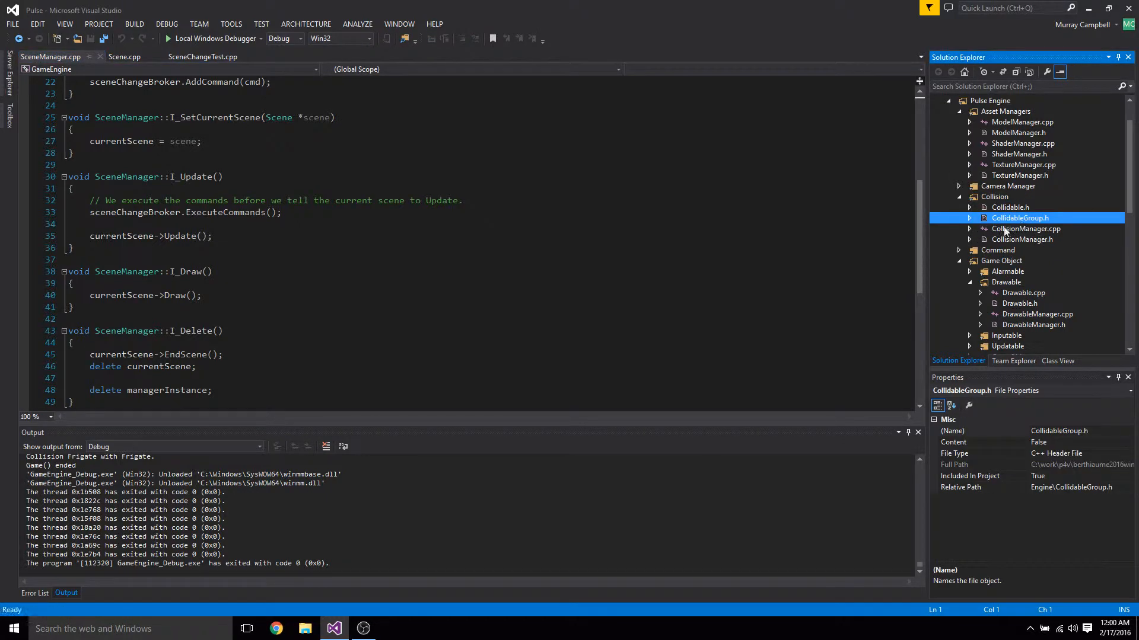
{"action": "double_click", "coordinate": [1020, 218]}
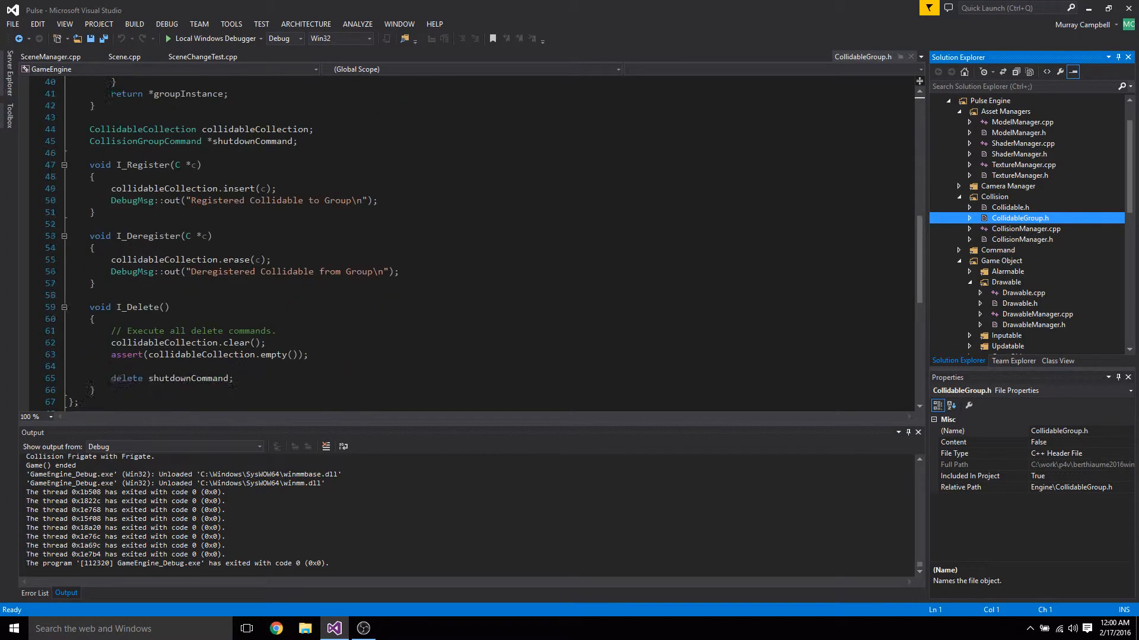
{"action": "scroll", "scroll_direction": "down", "scroll_amount": 3}
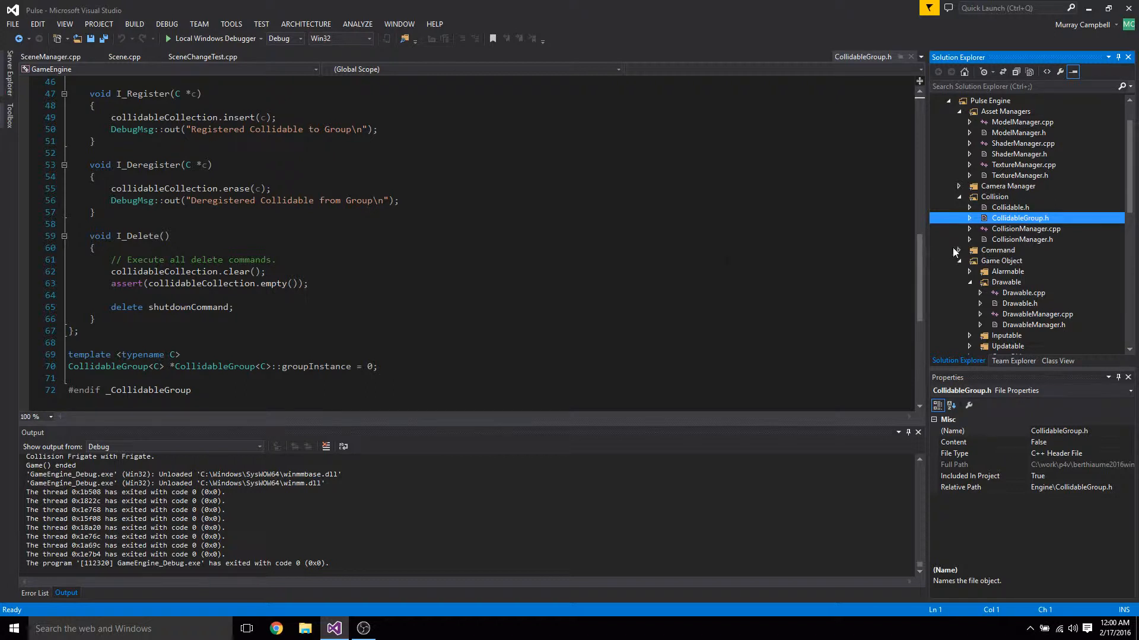
- Preview CollisionManager.h, then view CollisionManager.cpp's destructor executing the group shutdown commands
{"action": "left_click", "coordinate": [1025, 229]}
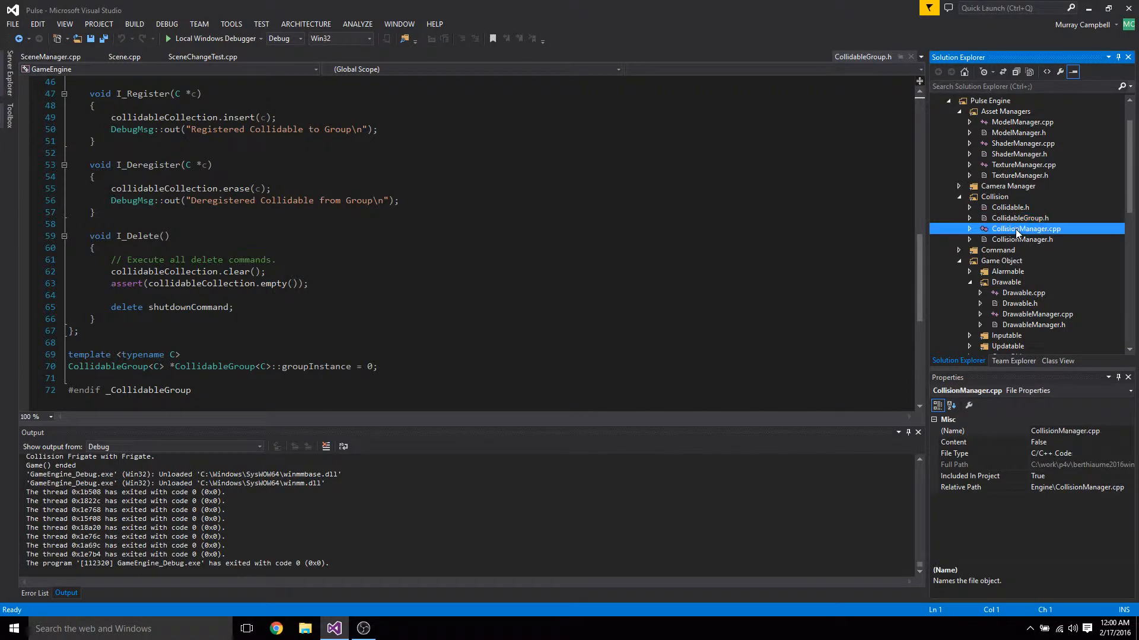
{"action": "left_click", "coordinate": [1023, 240]}
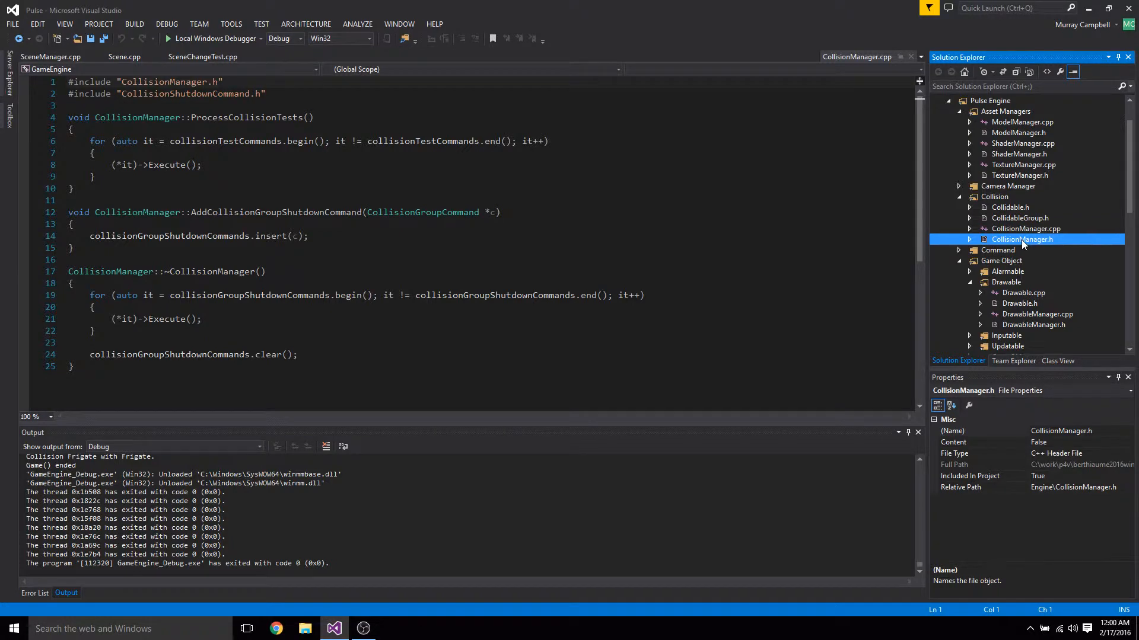
{"action": "scroll", "scroll_direction": "down", "scroll_amount": 3}
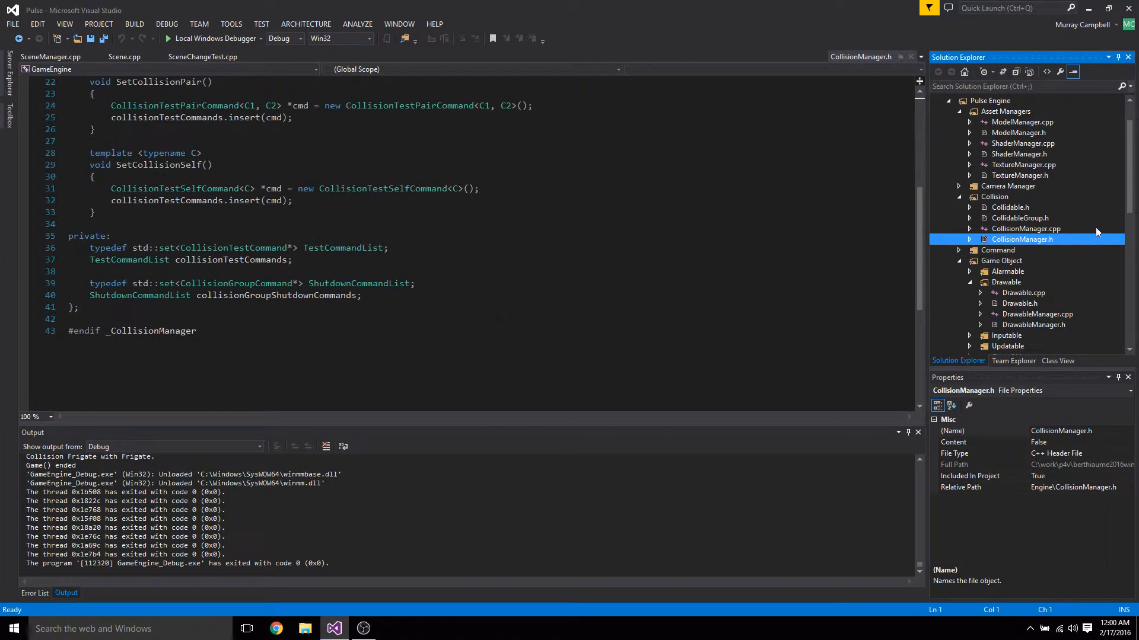
{"action": "double_click", "coordinate": [1026, 229]}
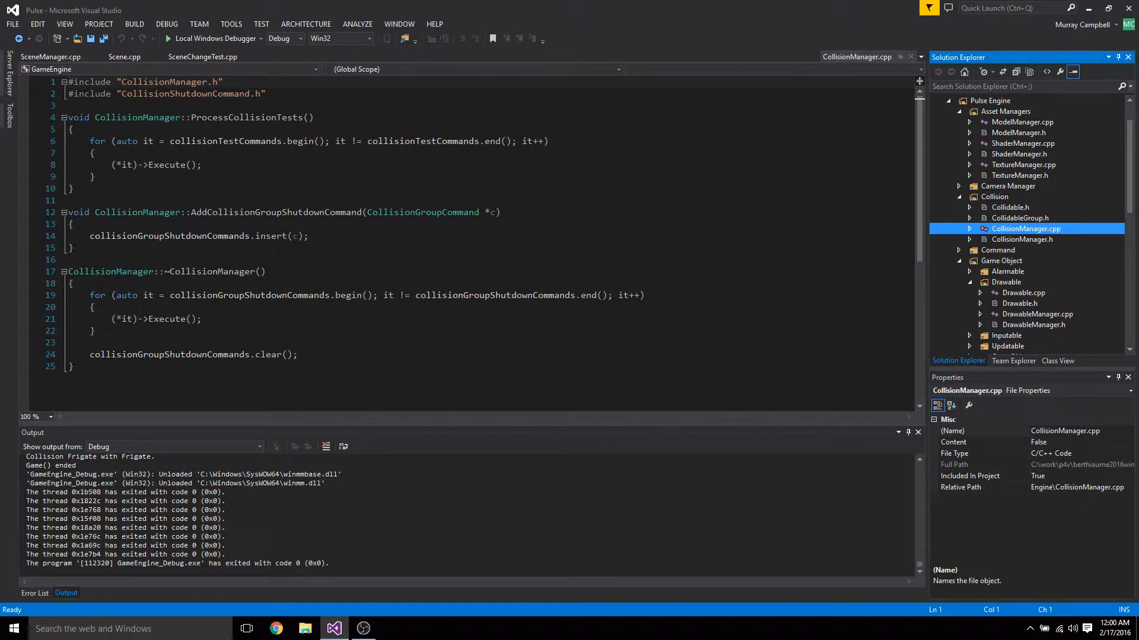
{"action": "scroll", "scroll_direction": "down", "scroll_amount": 3}
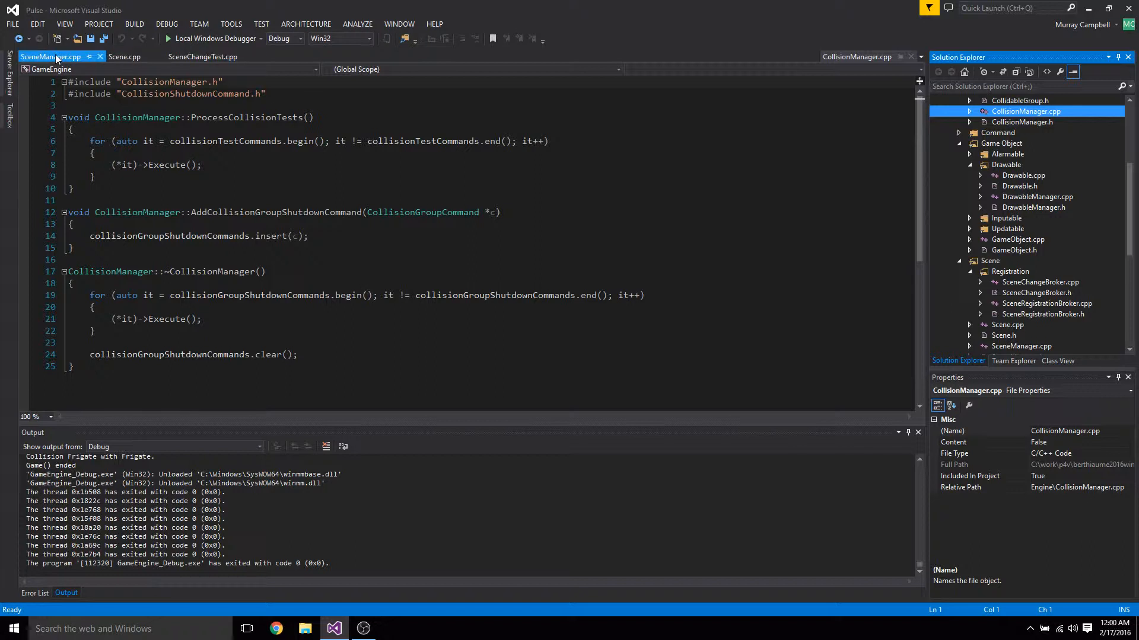
- Run the game until the access violation, break into the debugger and close SceneChangeTest.cpp
{"action": "left_click", "coordinate": [201, 57]}
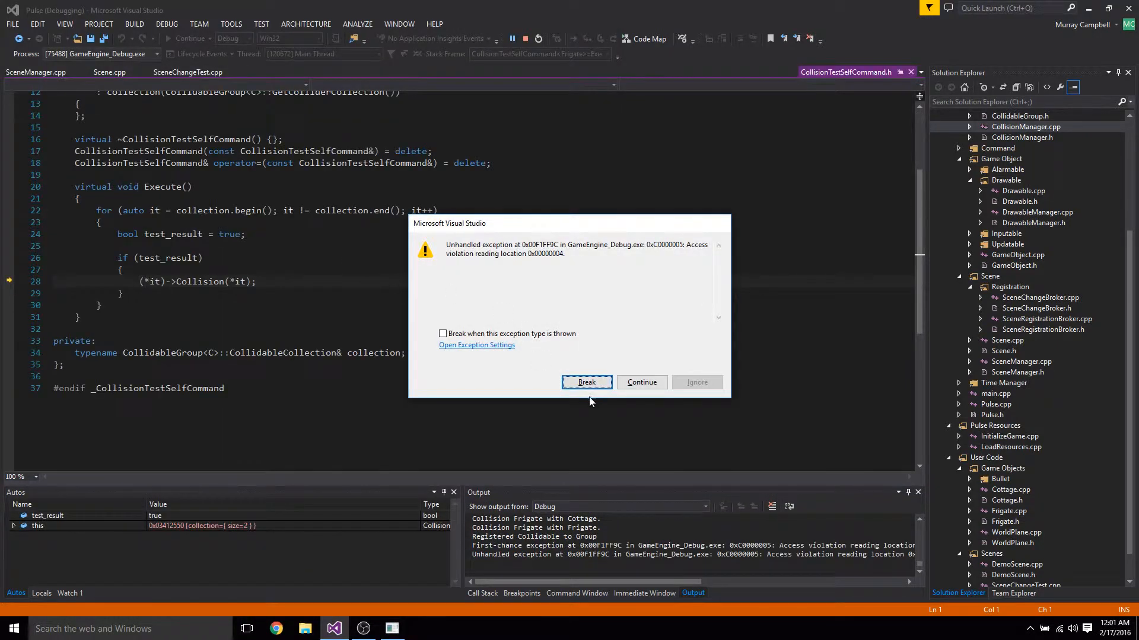
{"action": "left_click", "coordinate": [584, 382]}
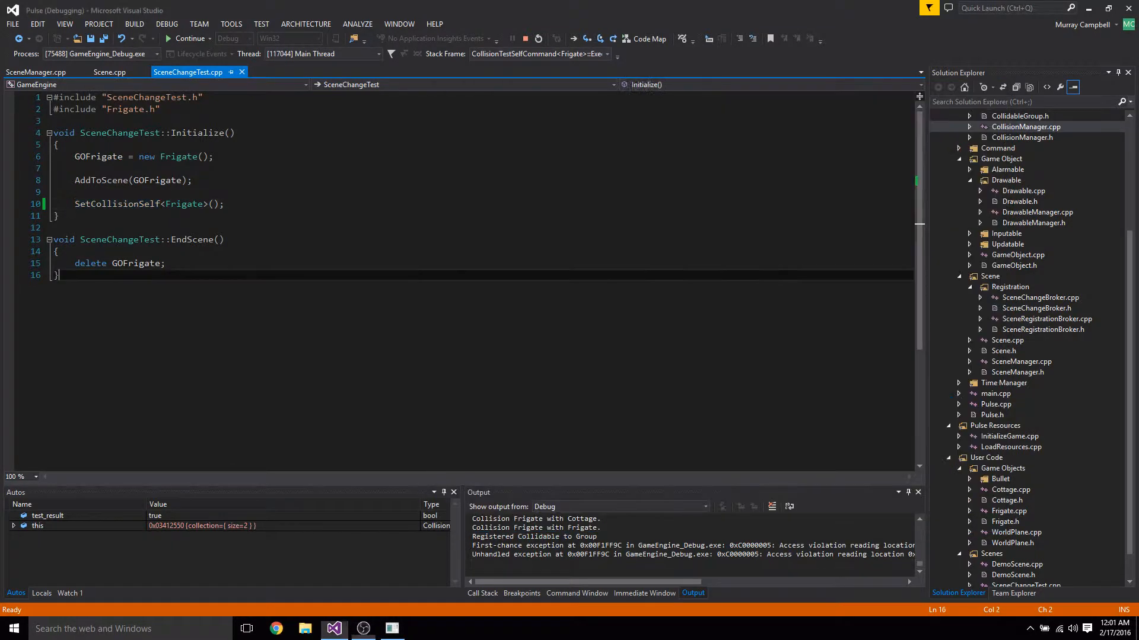
{"action": "left_click", "coordinate": [37, 72]}
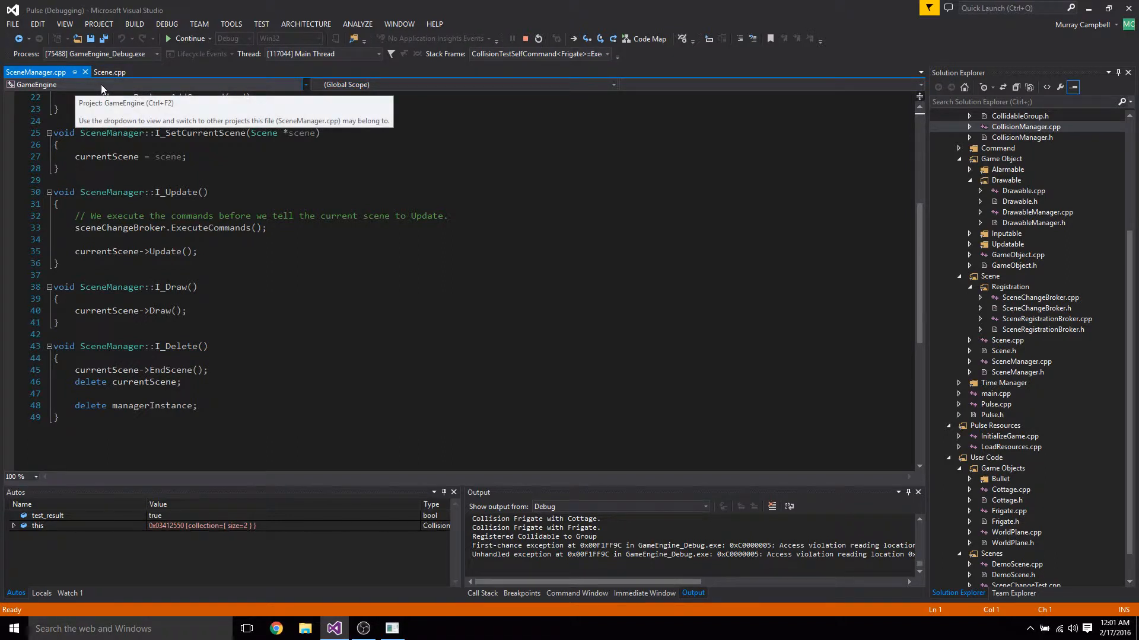
- Close SceneManager.cpp and stop the debugging session via Debug > Stop Debugging
{"action": "left_click", "coordinate": [109, 72]}
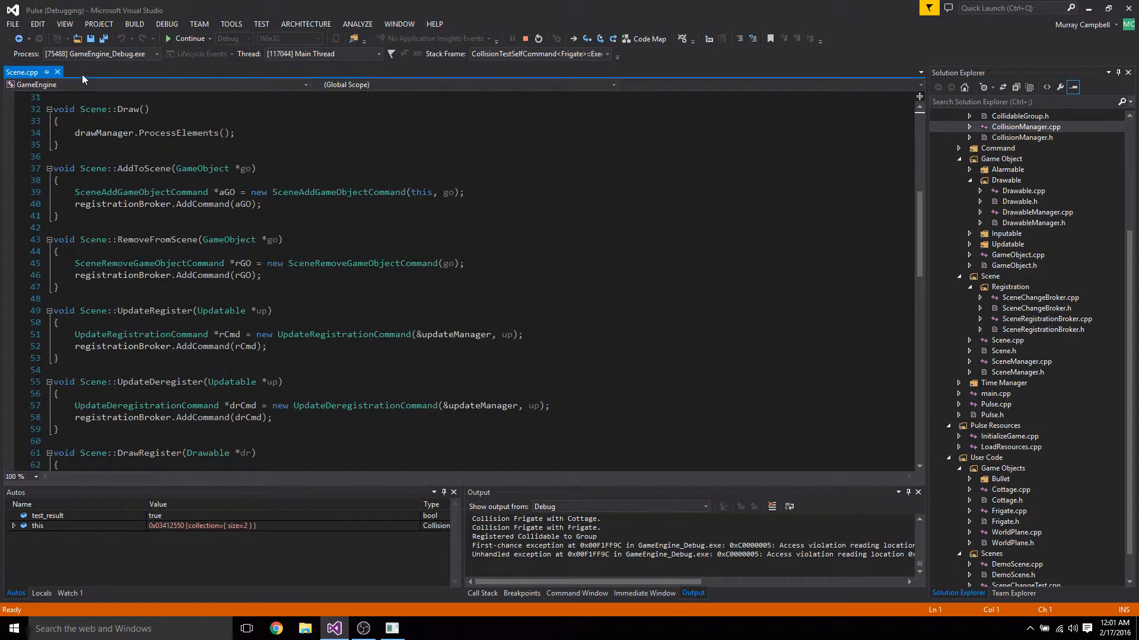
{"action": "left_click", "coordinate": [167, 24]}
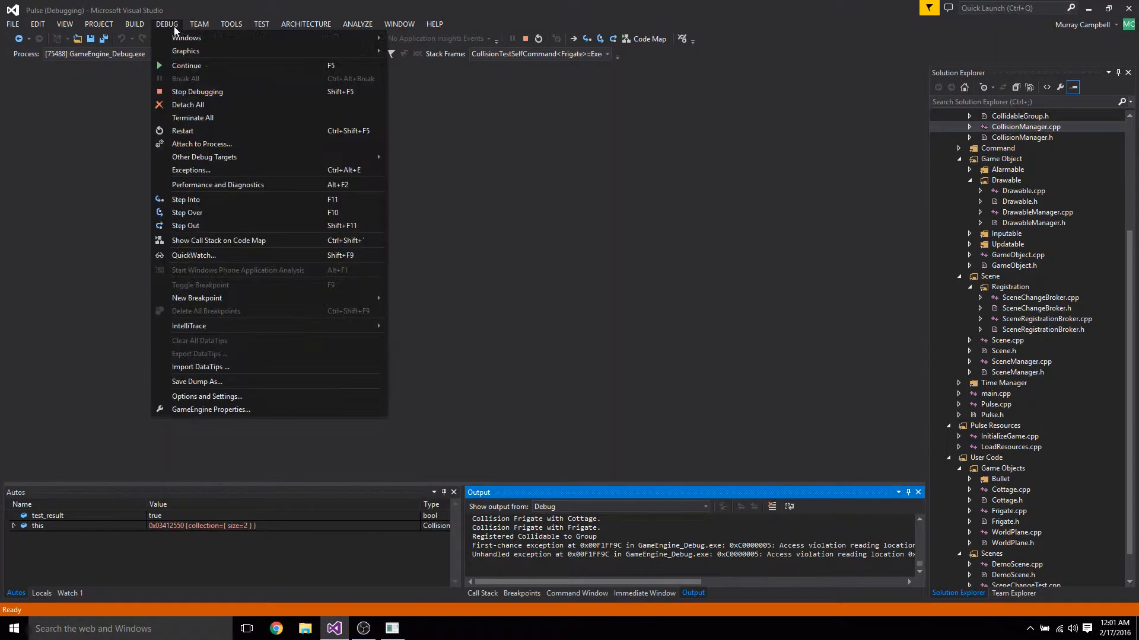
{"action": "left_click", "coordinate": [197, 92]}
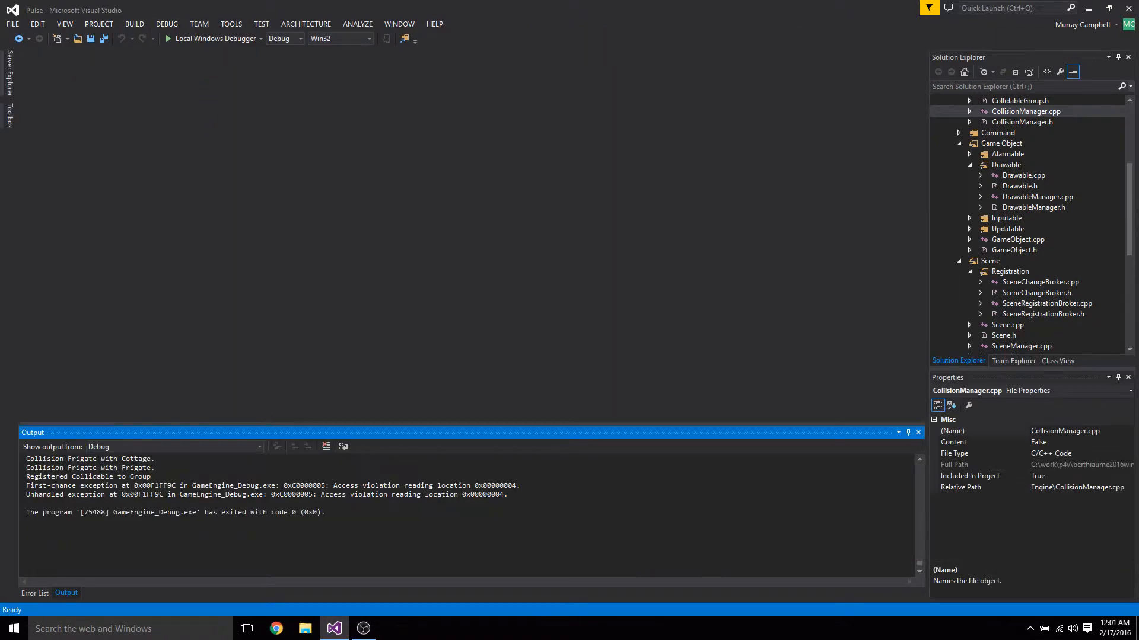
- View Collidable.h's virtual destructor and templated registration/deregistration functions
{"action": "scroll", "scroll_direction": "down", "scroll_amount": 3}
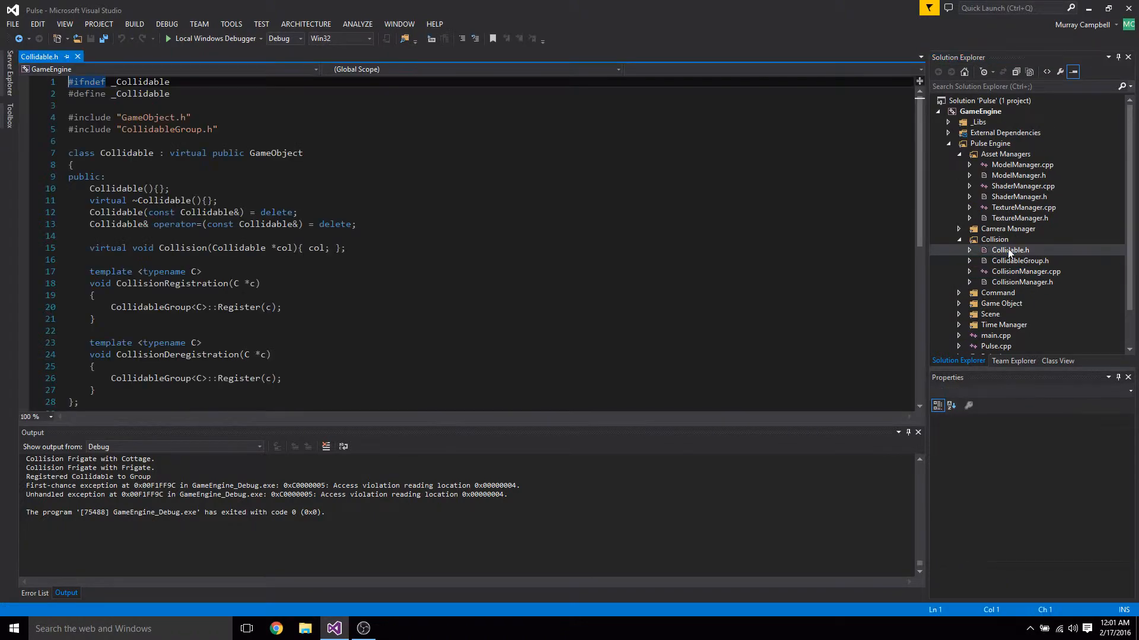
{"action": "scroll", "scroll_direction": "down", "scroll_amount": 3}
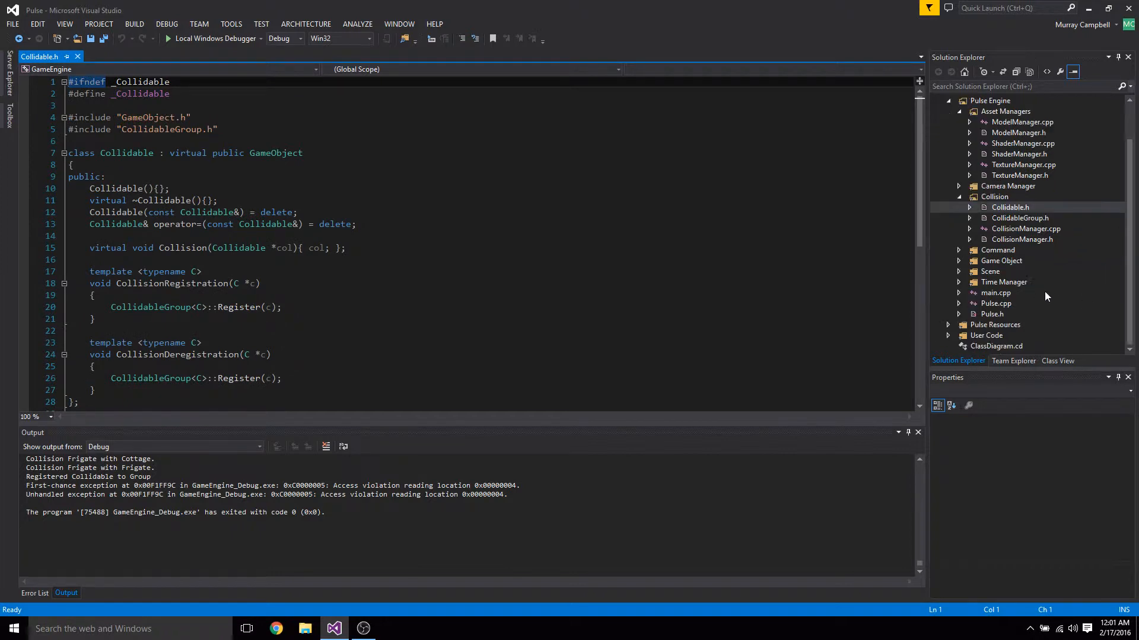
{"action": "left_click", "coordinate": [995, 345]}
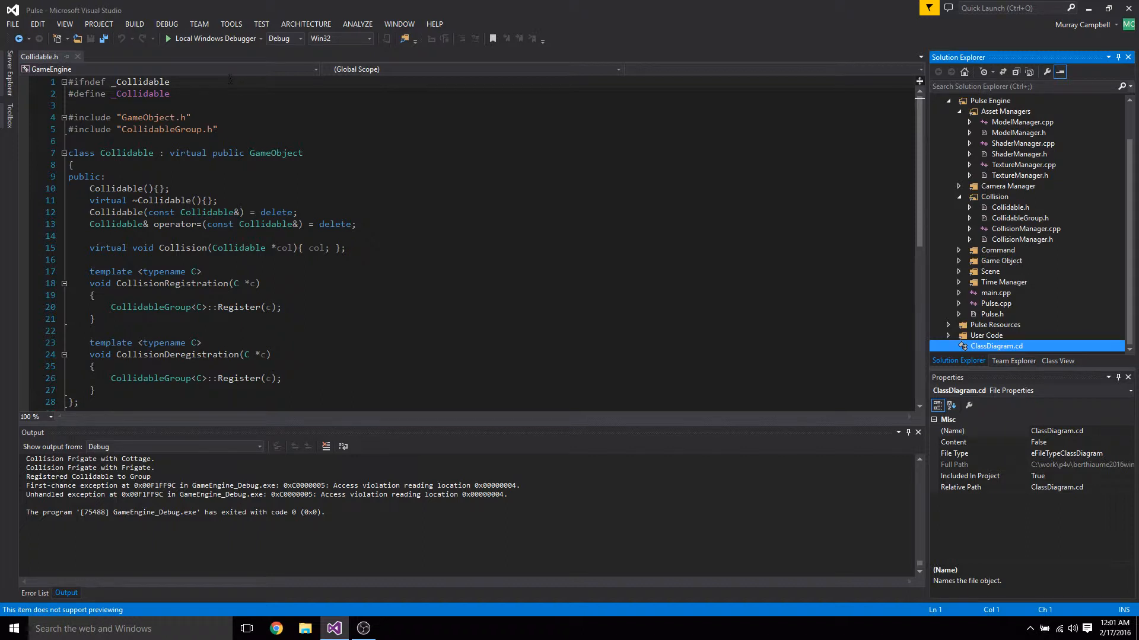
{"action": "mouse_move", "coordinate": [276, 629]}
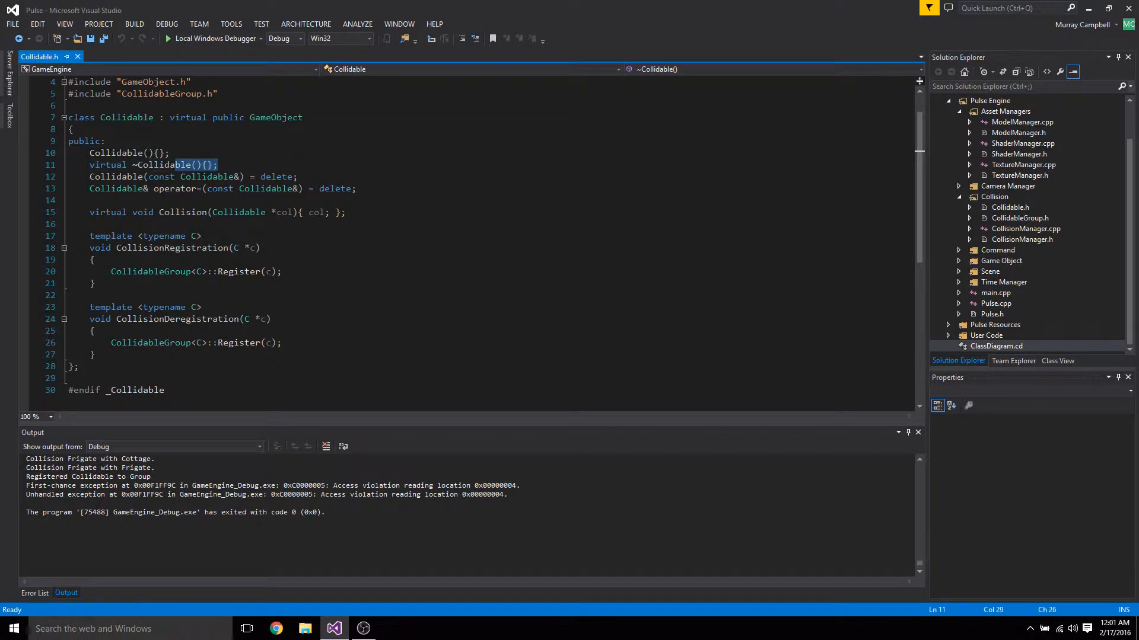
{"action": "left_click", "coordinate": [171, 153]}
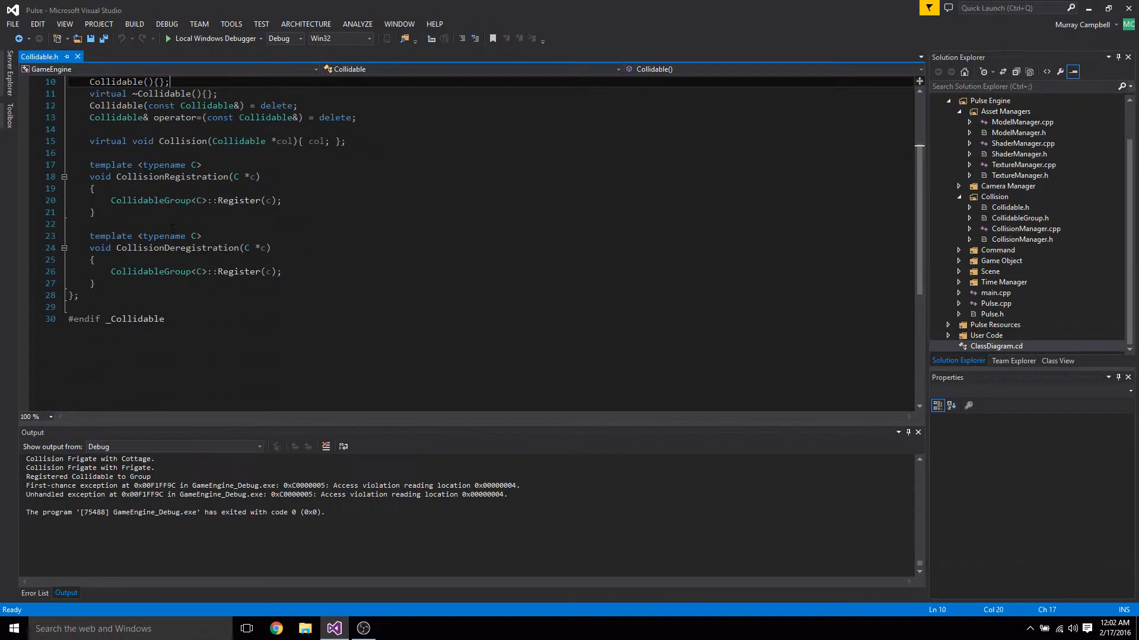
{"action": "mouse_move", "coordinate": [1019, 247]}
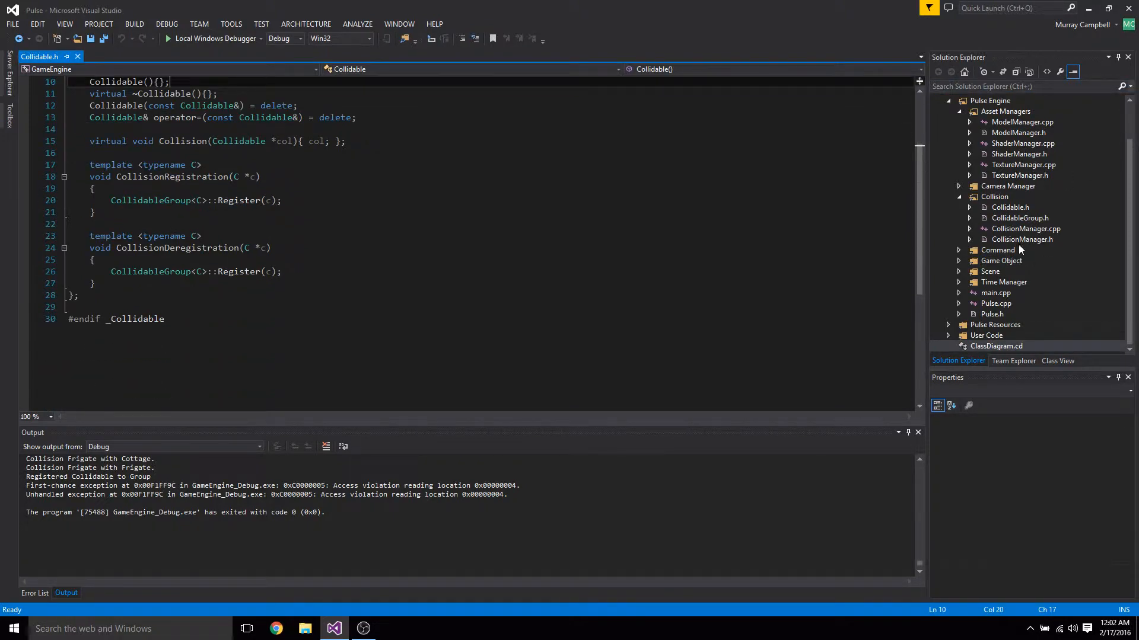
{"action": "left_click", "coordinate": [1020, 218]}
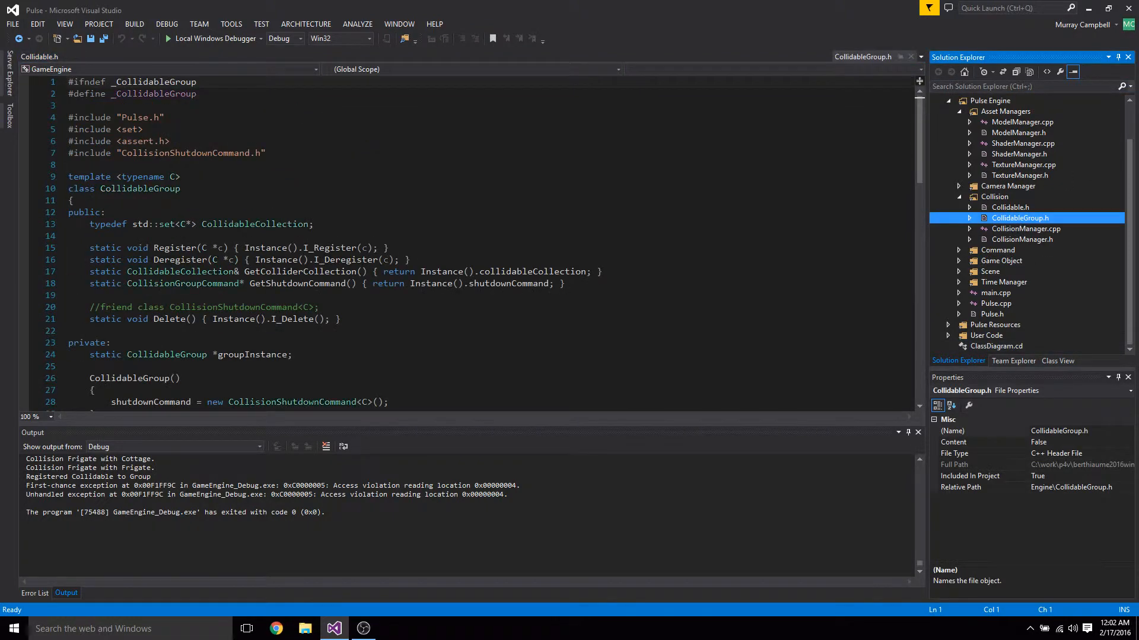
{"action": "scroll", "scroll_direction": "down", "scroll_amount": 3}
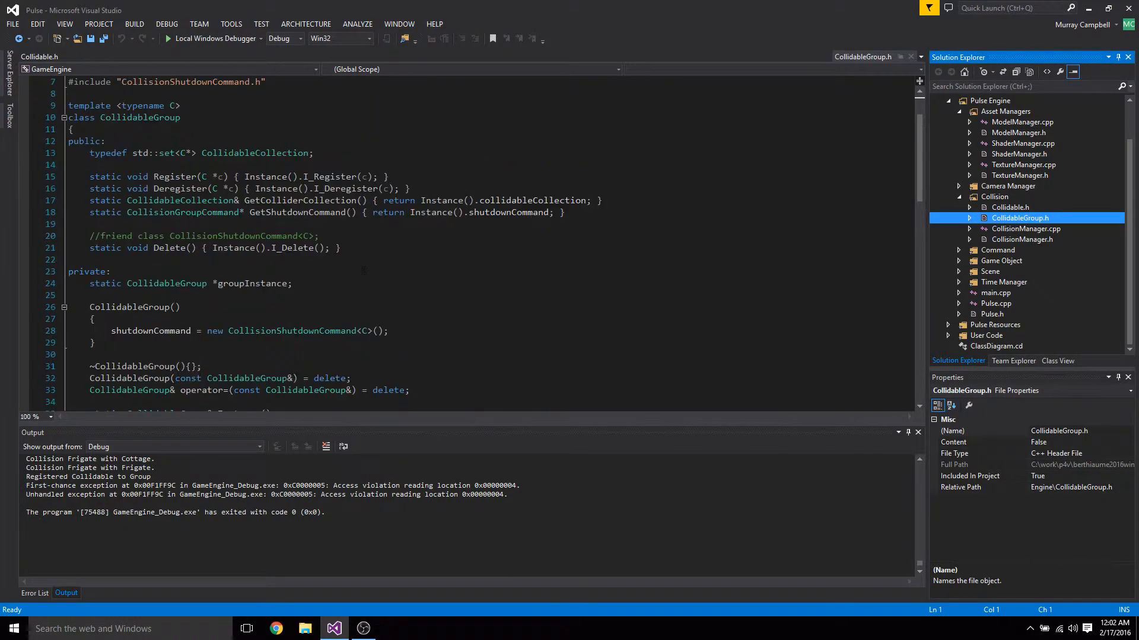
{"action": "scroll", "scroll_direction": "down", "scroll_amount": 3}
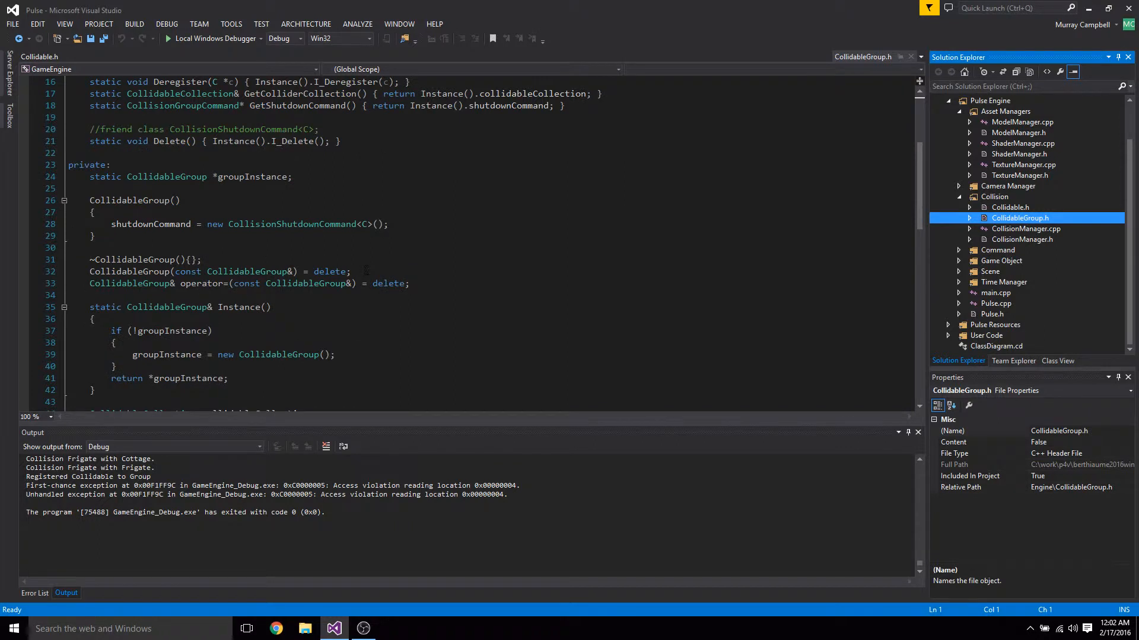
{"action": "scroll", "scroll_direction": "down", "scroll_amount": 3}
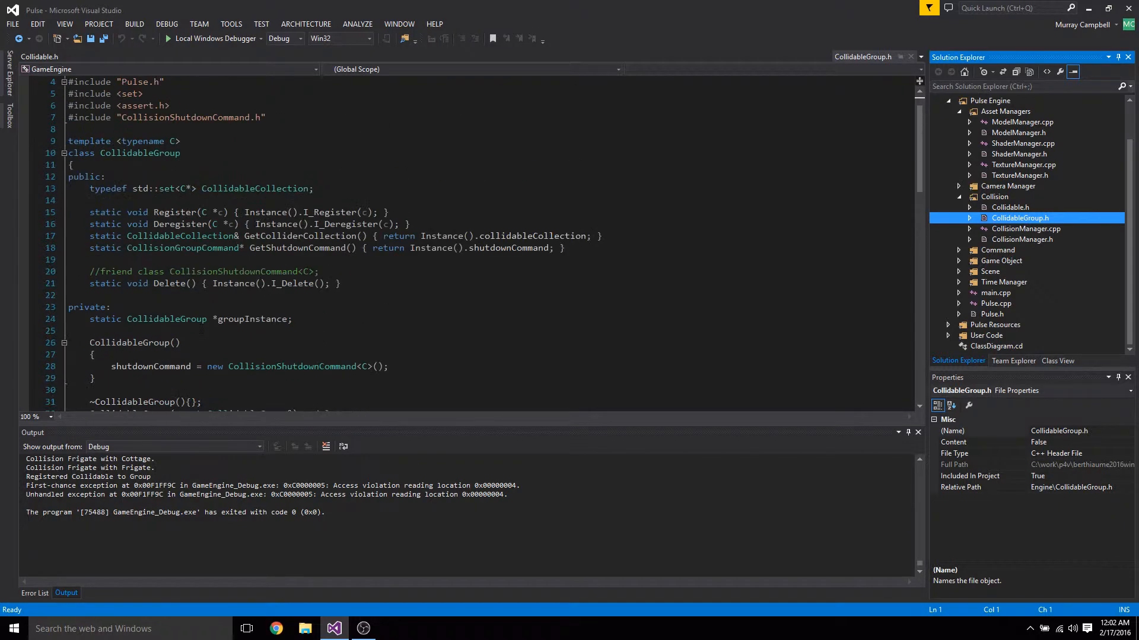
{"action": "scroll", "scroll_direction": "down", "scroll_amount": 3}
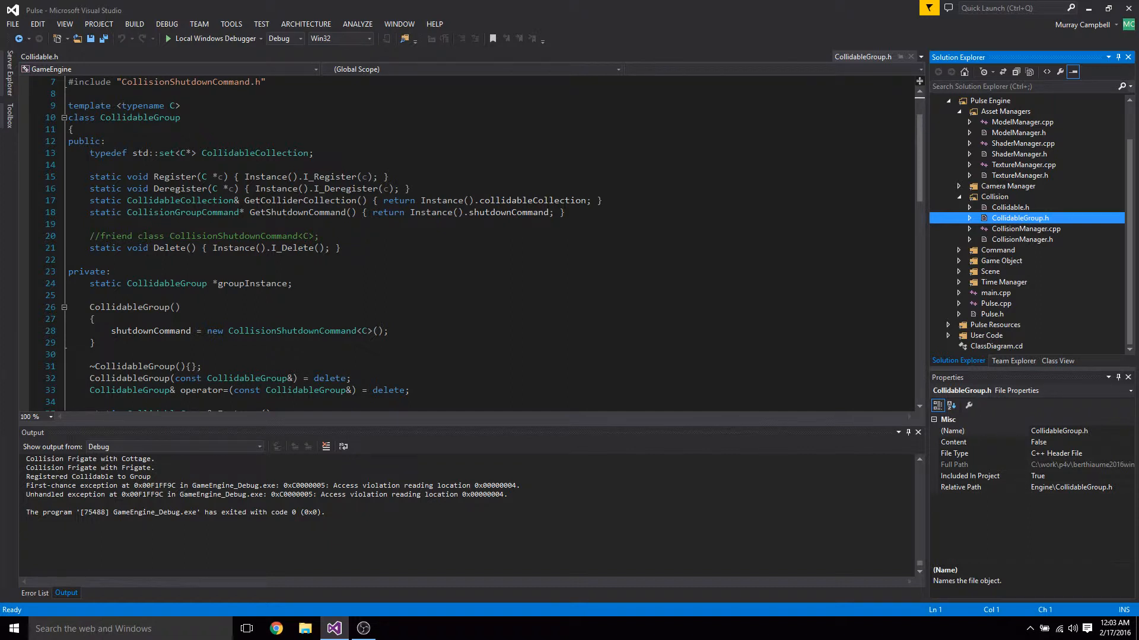
{"action": "scroll", "scroll_direction": "down", "scroll_amount": 3}
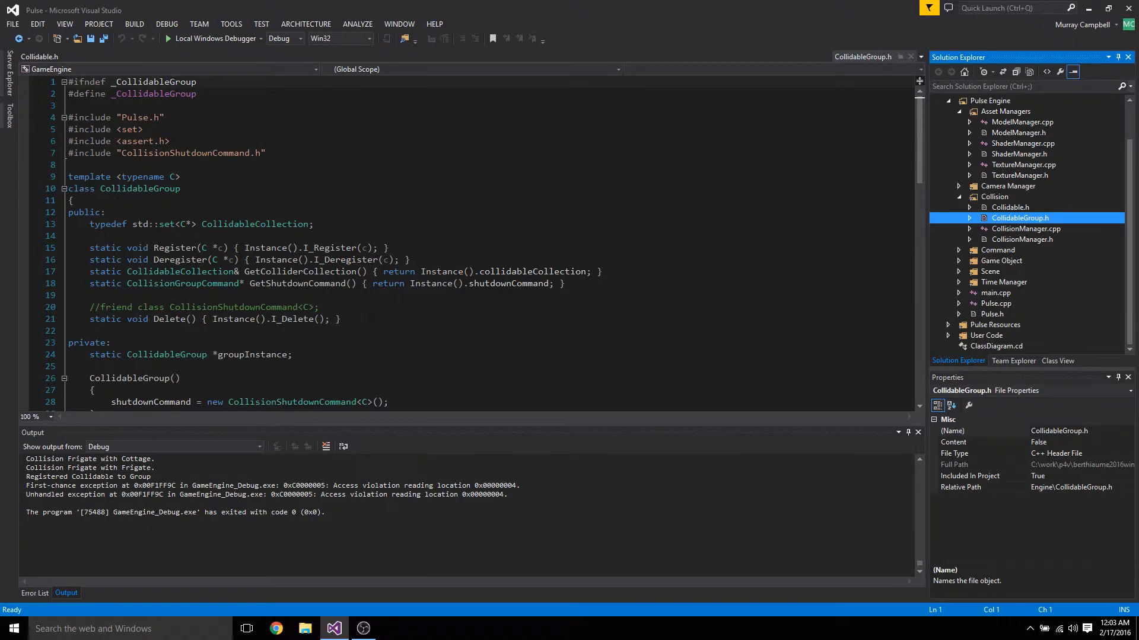
{"action": "scroll", "scroll_direction": "down", "scroll_amount": 3}
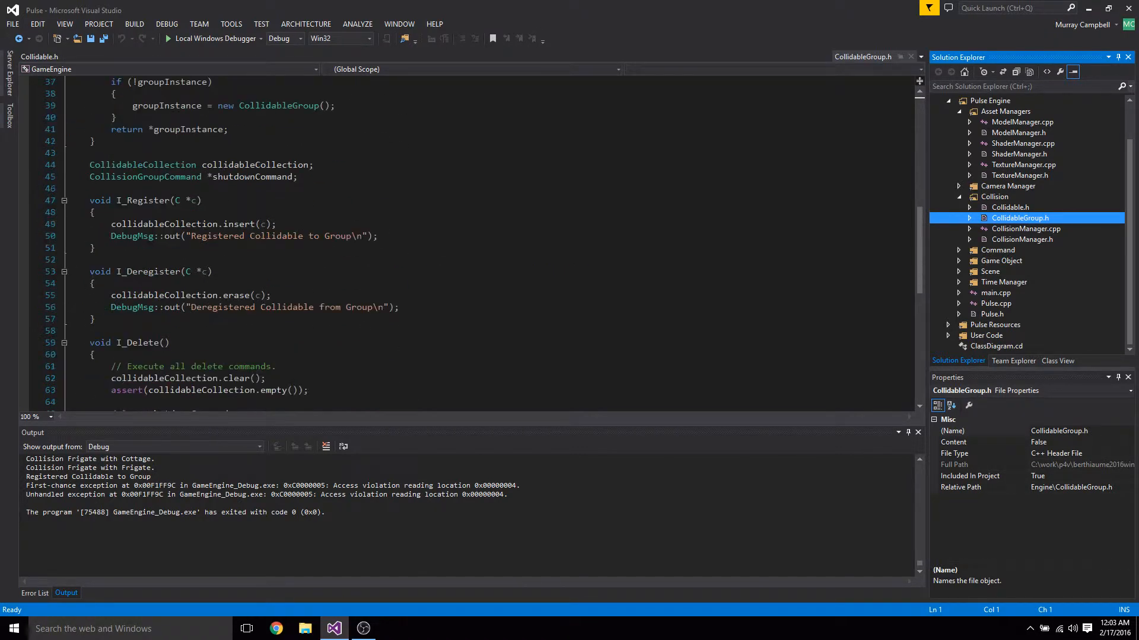
{"action": "scroll", "scroll_direction": "down", "scroll_amount": 3}
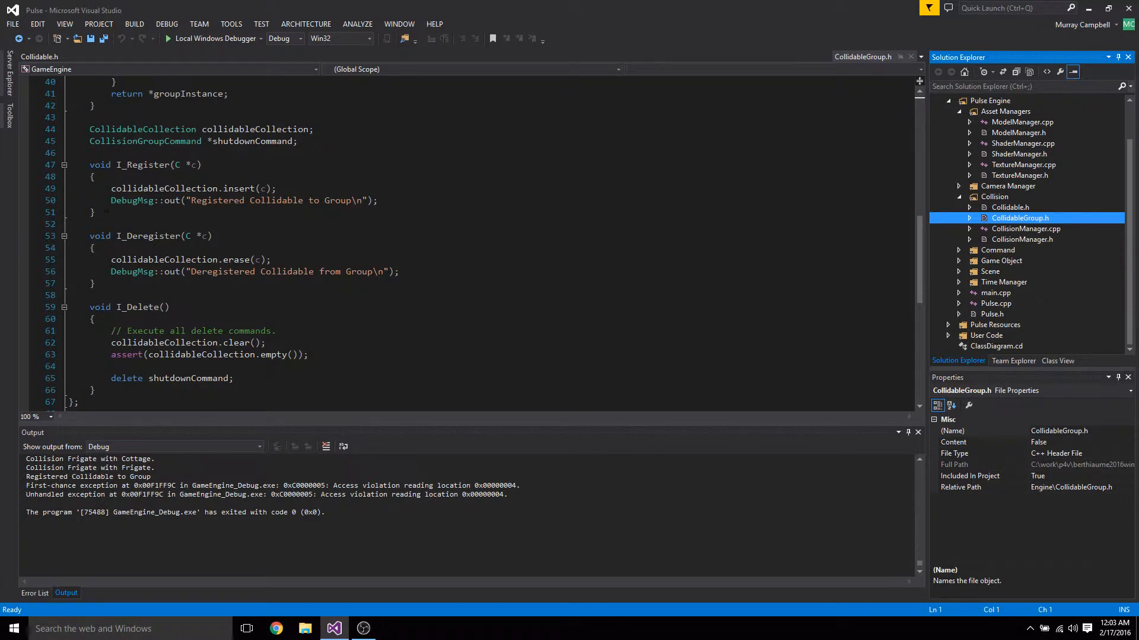
- Start the engine under the debugger and view DemoScene.cpp's collision pair setup
{"action": "left_click", "coordinate": [211, 235]}
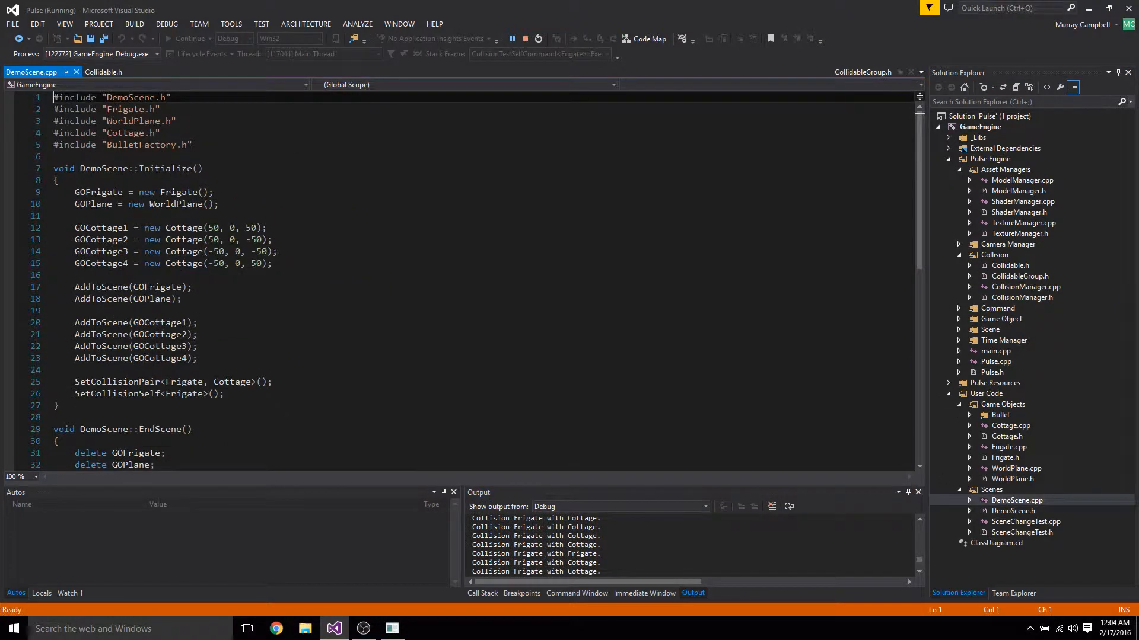
{"action": "scroll", "scroll_direction": "down", "scroll_amount": 3}
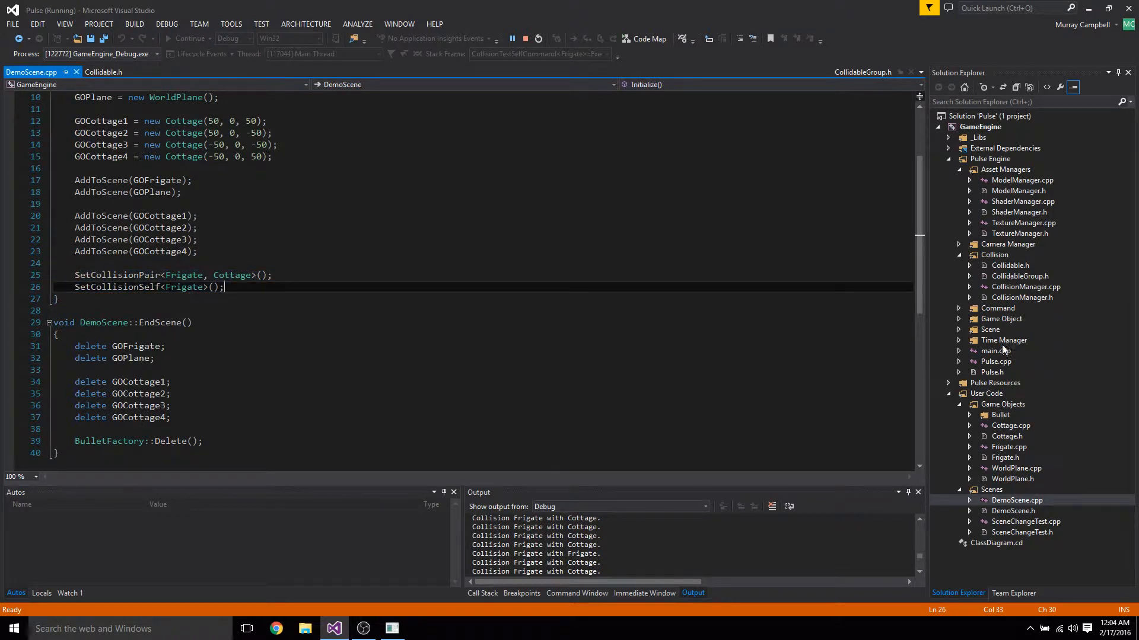
{"action": "mouse_move", "coordinate": [965, 319]}
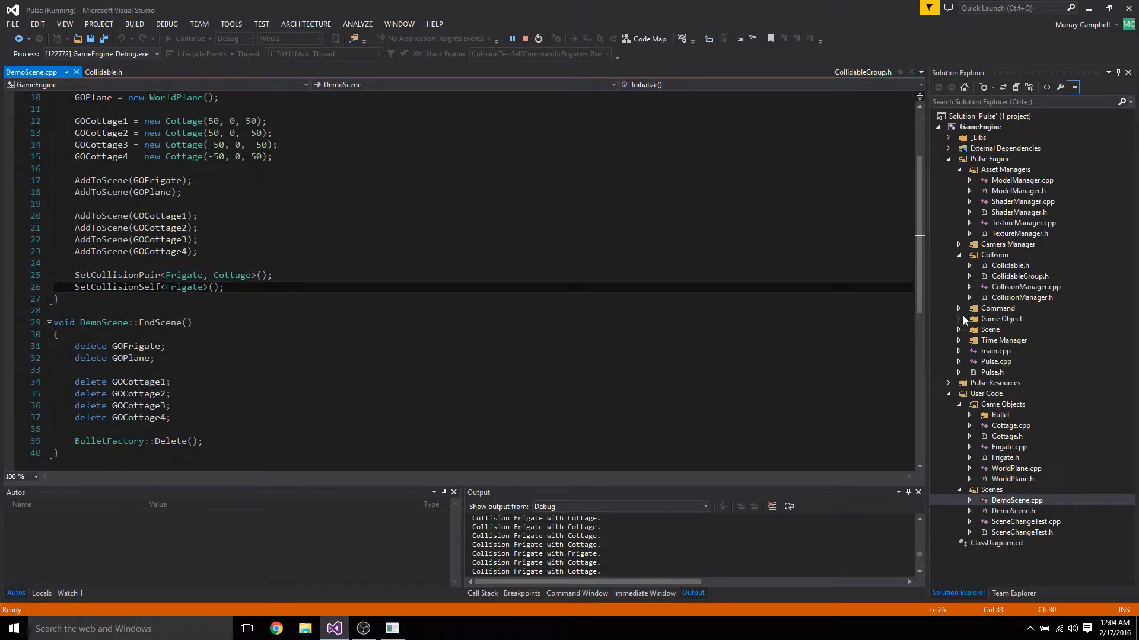
- Review Scene.h's SetCollisionPair, which registers the group shutdown commands
{"action": "double_click", "coordinate": [1008, 393]}
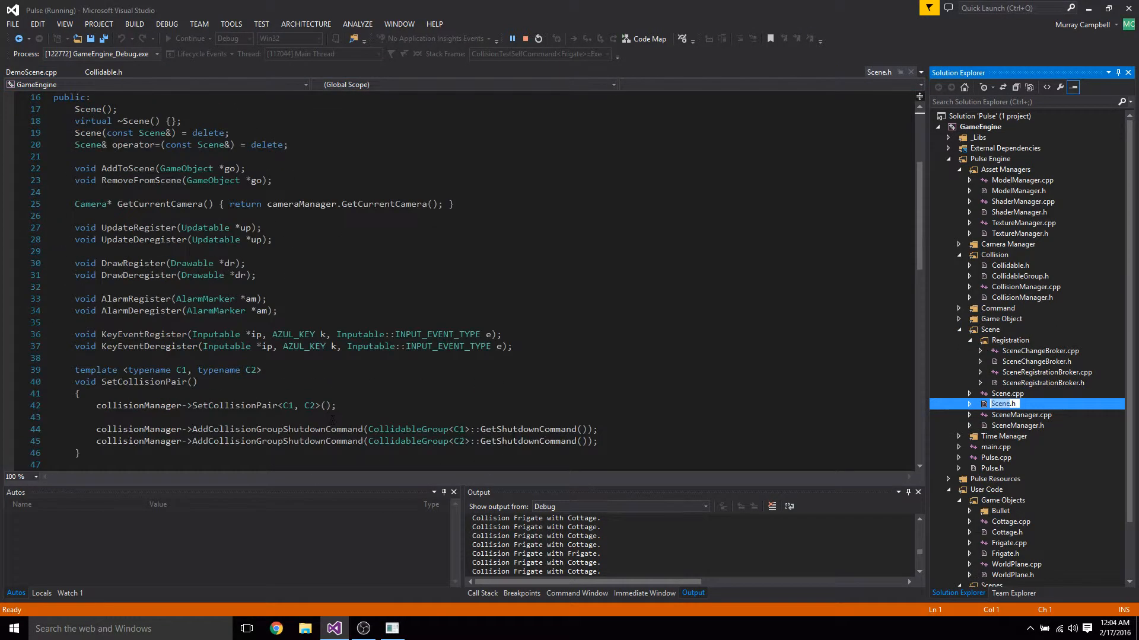
{"action": "scroll", "scroll_direction": "down", "scroll_amount": 3}
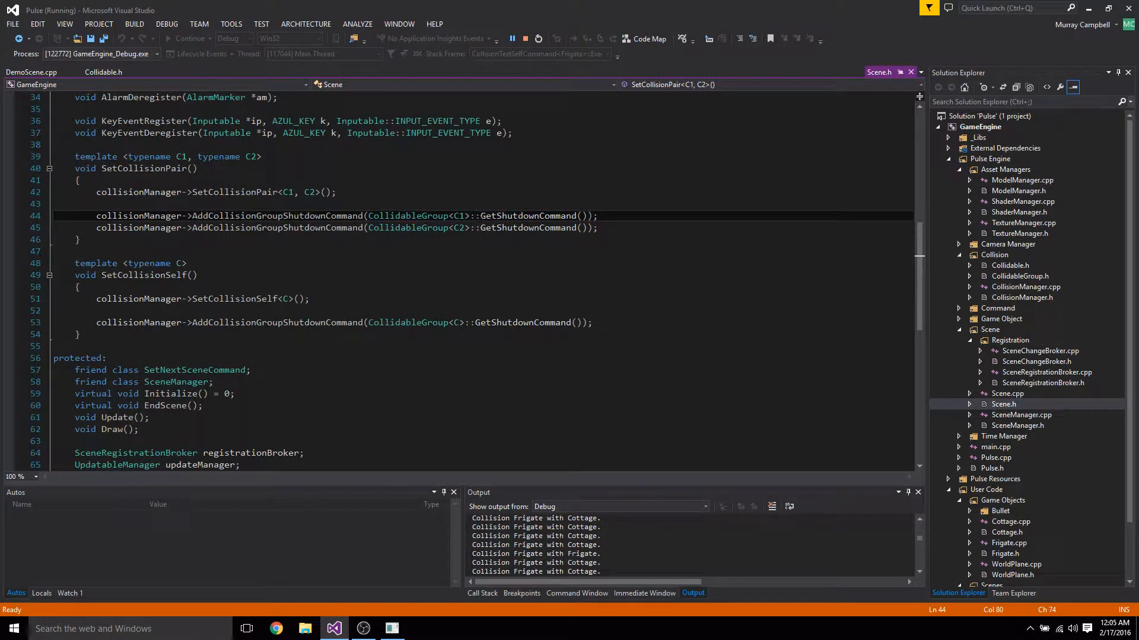
- Return to CollidableGroup.h at the constructor's shutdown-command allocation
{"action": "double_click", "coordinate": [526, 216]}
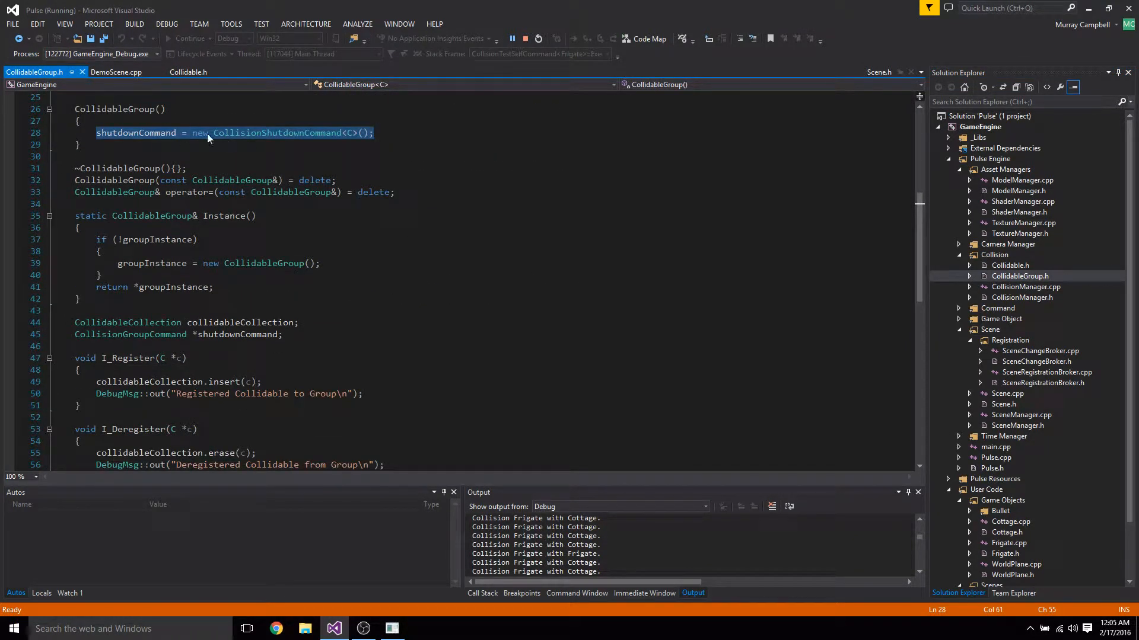
{"action": "scroll", "scroll_direction": "down", "scroll_amount": 3}
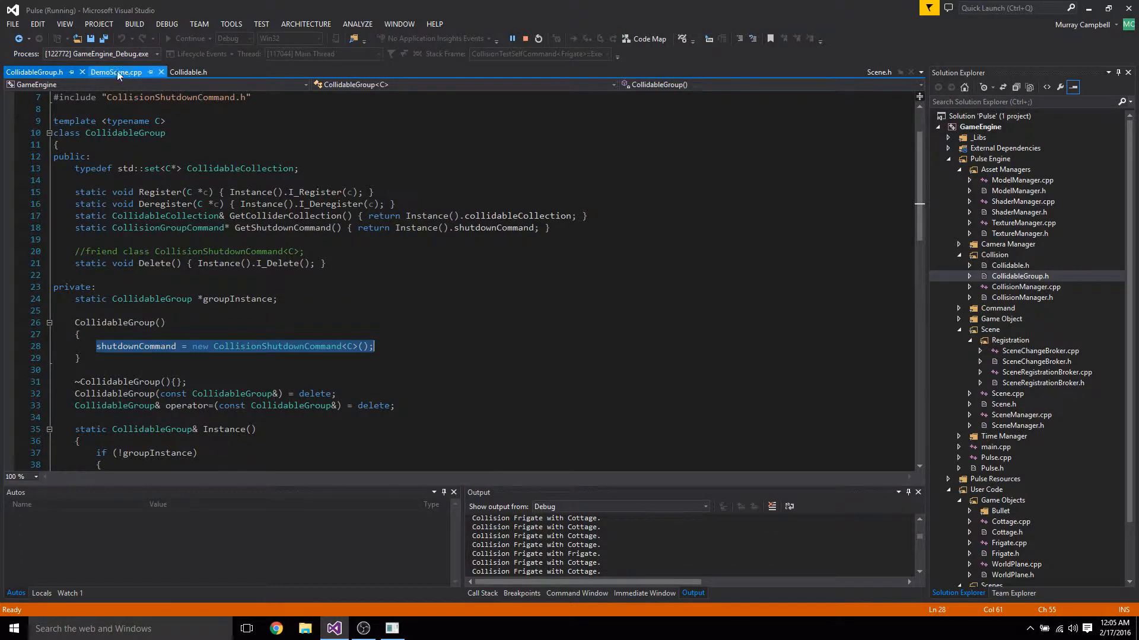
- Show CollisionManager.h's templated pair/self collision setup and its shutdown command list members
{"action": "left_click", "coordinate": [115, 73]}
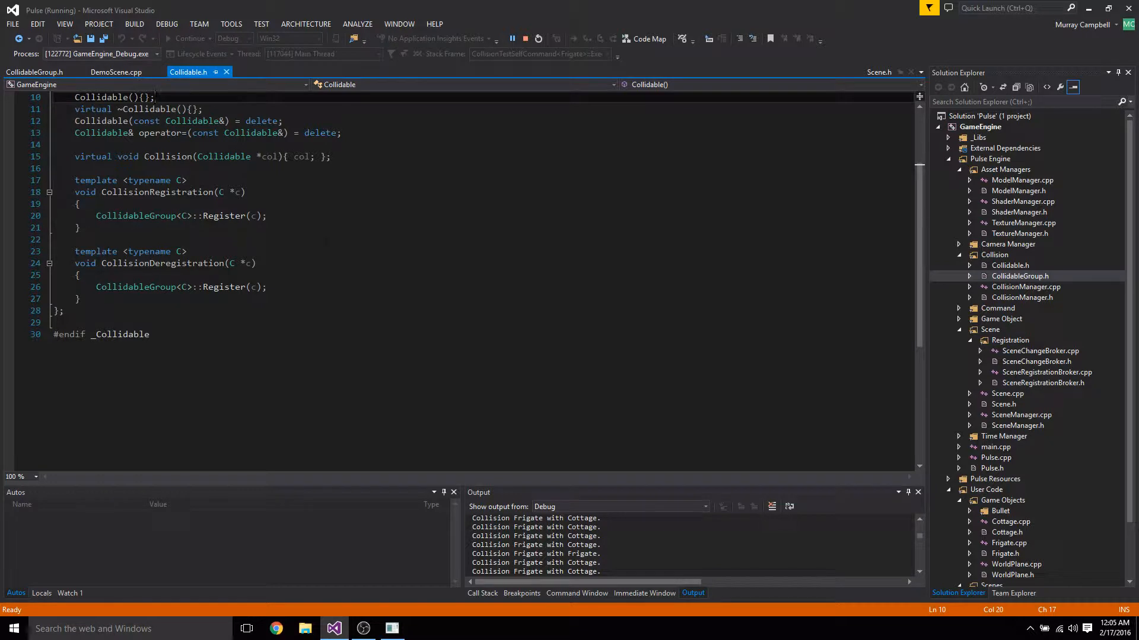
{"action": "left_click", "coordinate": [879, 72]}
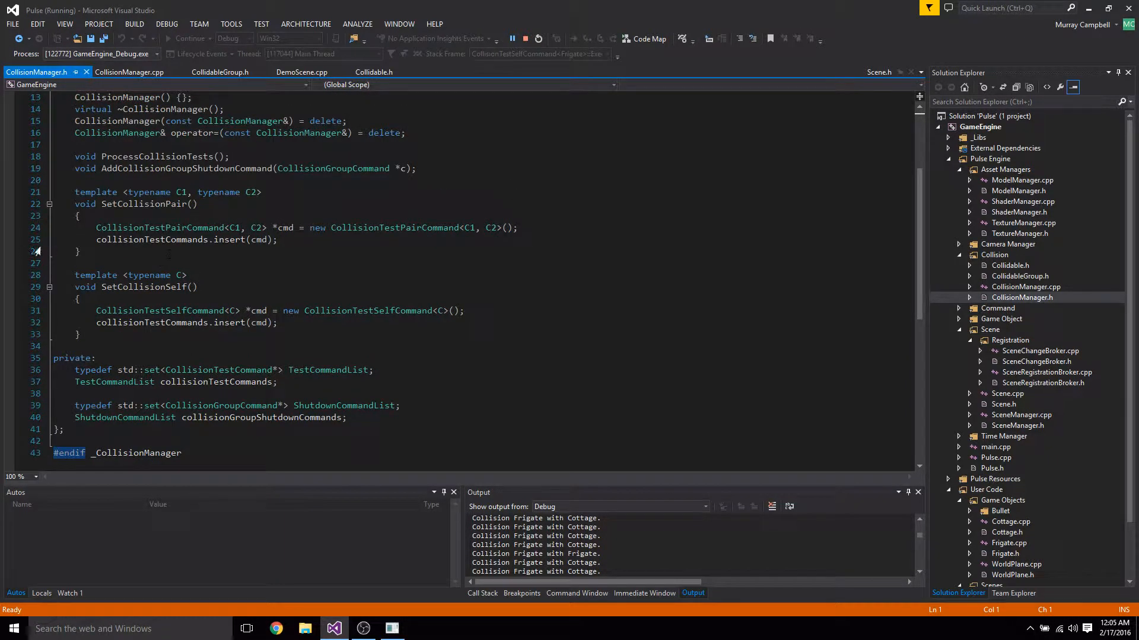
{"action": "scroll", "scroll_direction": "down", "scroll_amount": 3}
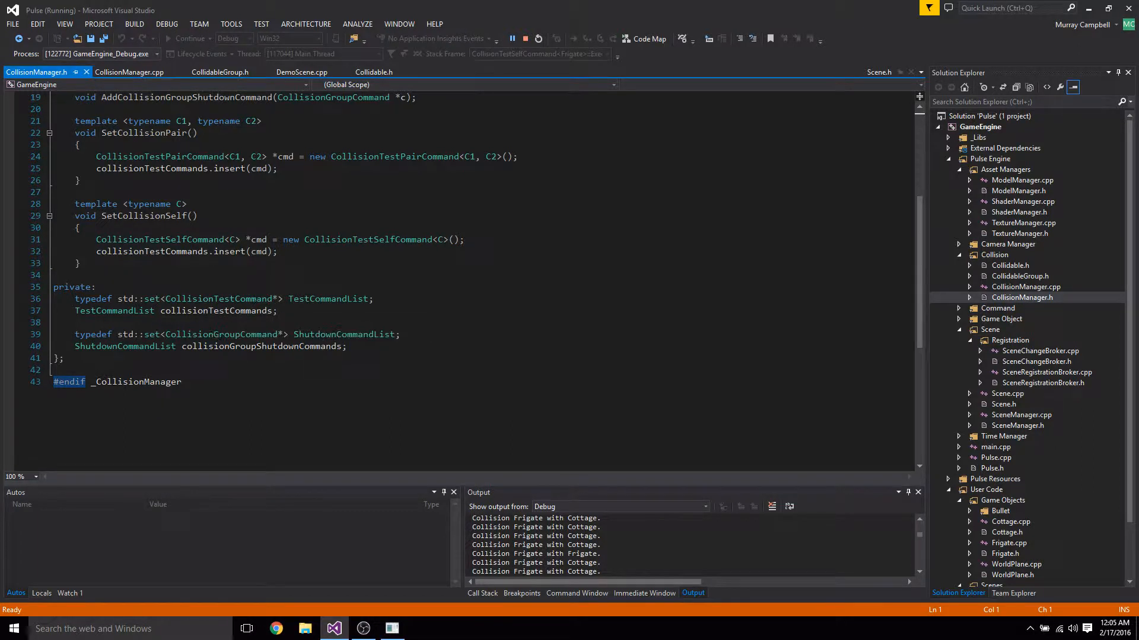
{"action": "left_click", "coordinate": [128, 72]}
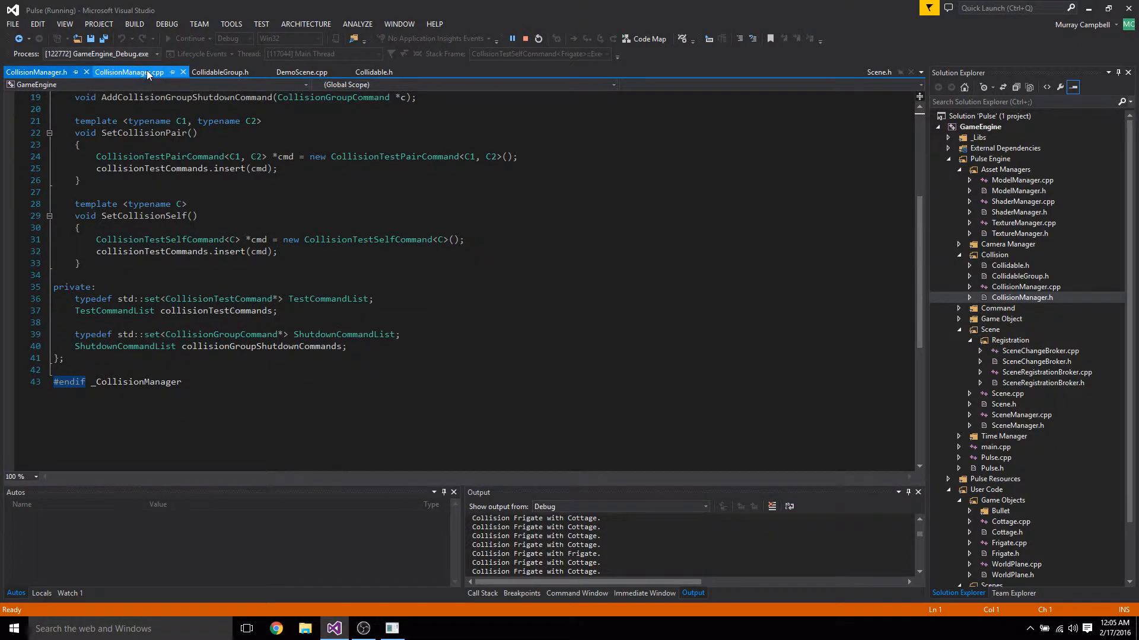
{"action": "mouse_move", "coordinate": [95, 54]}
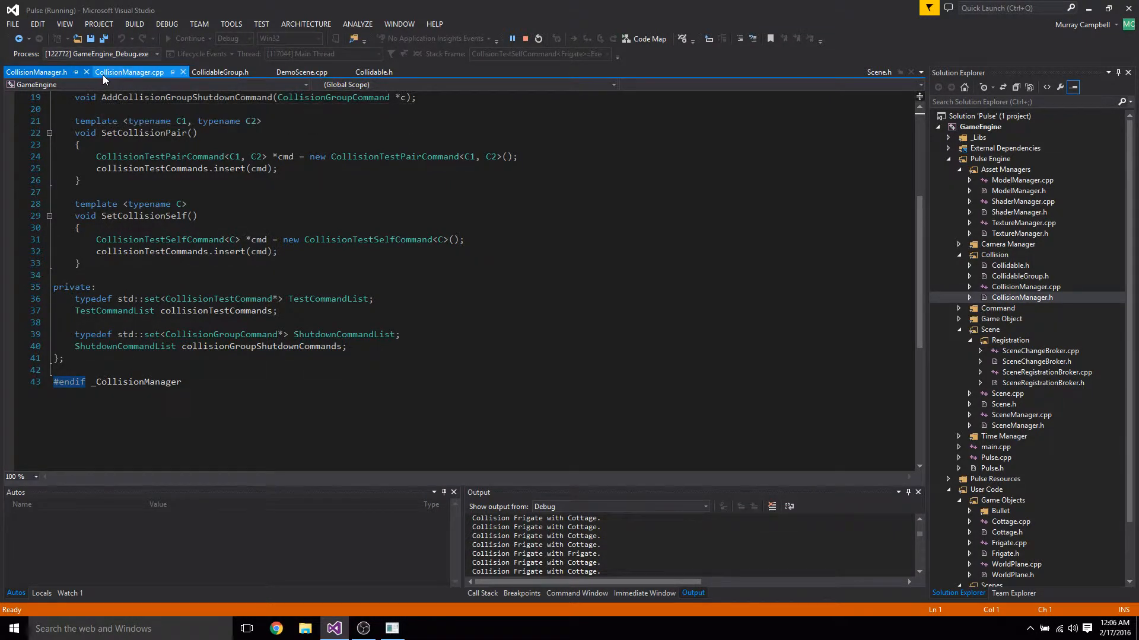
{"action": "left_click", "coordinate": [129, 72]}
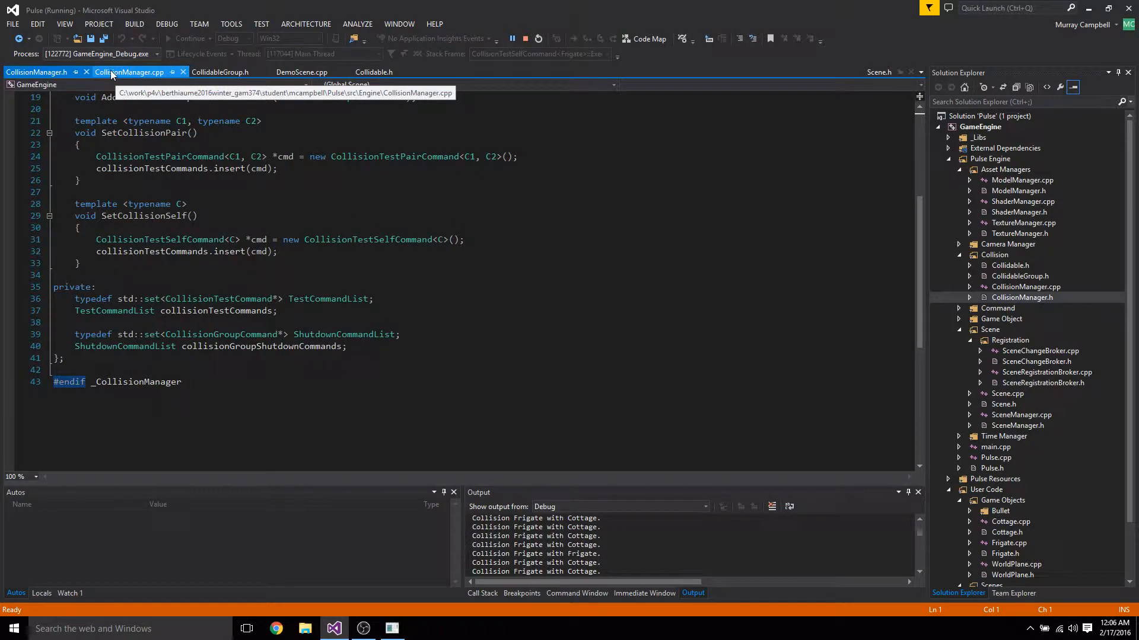
- Highlight the CollisionManager.cpp destructor that executes and clears shutdown commands, then end debugging
{"action": "left_click", "coordinate": [130, 72]}
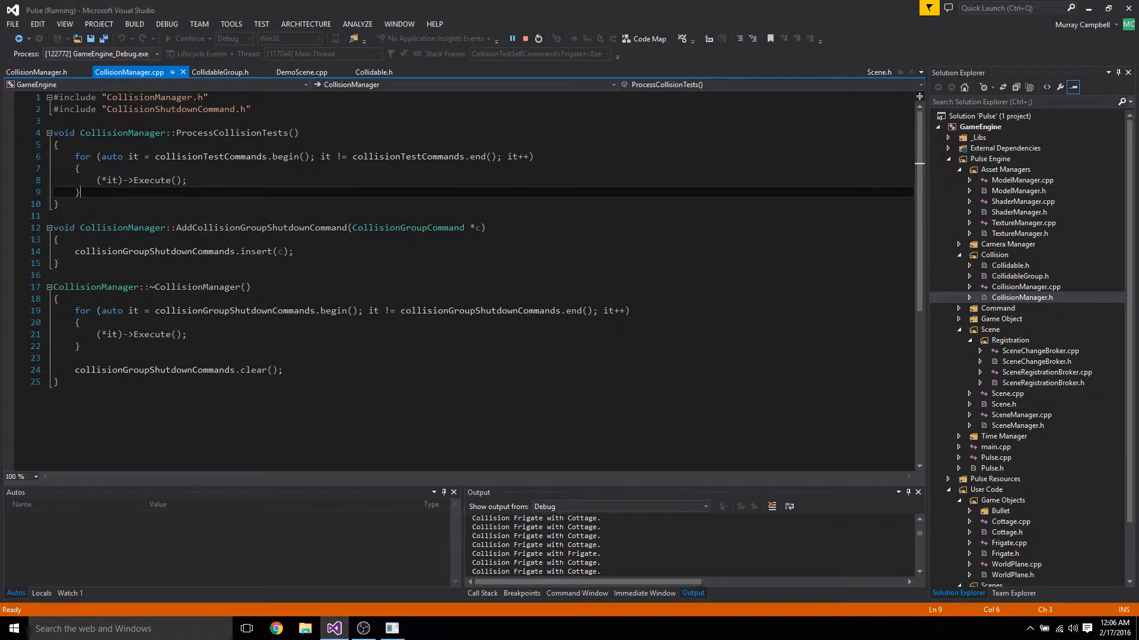
{"action": "scroll", "scroll_direction": "down", "scroll_amount": 3}
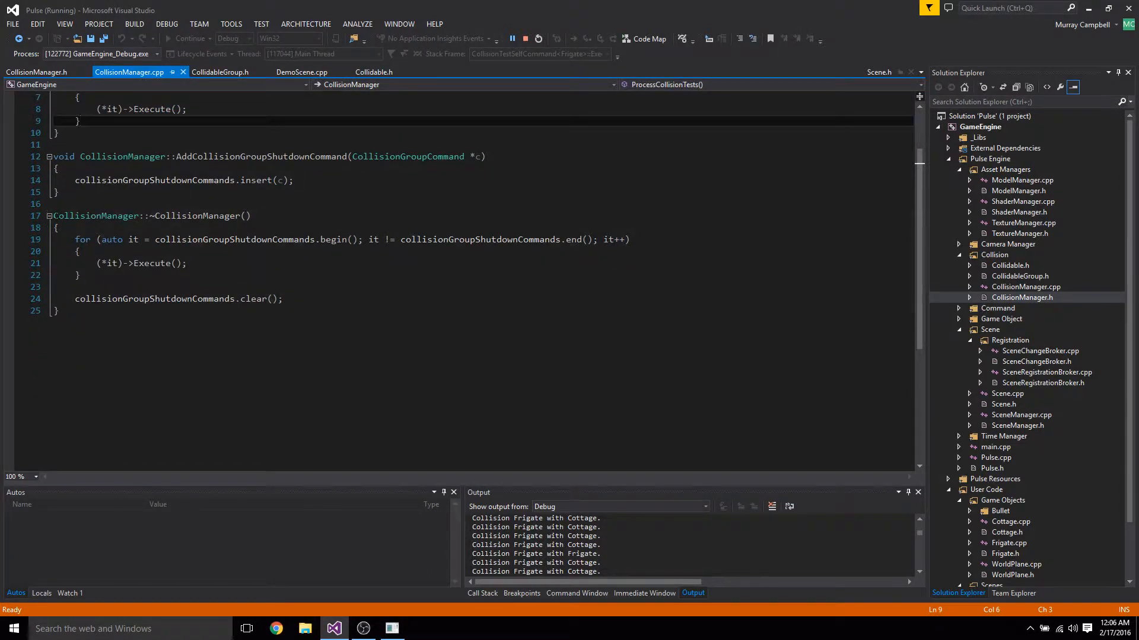
{"action": "left_click_drag", "start_coordinate": [47, 215], "coordinate": [58, 309]}
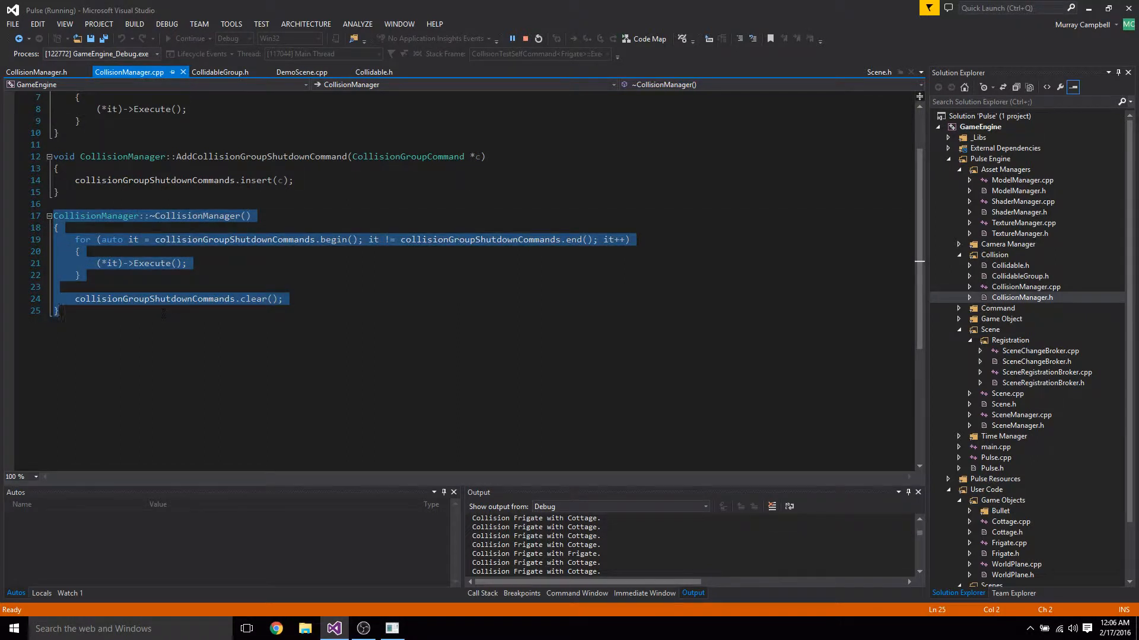
{"action": "left_click", "coordinate": [60, 309]}
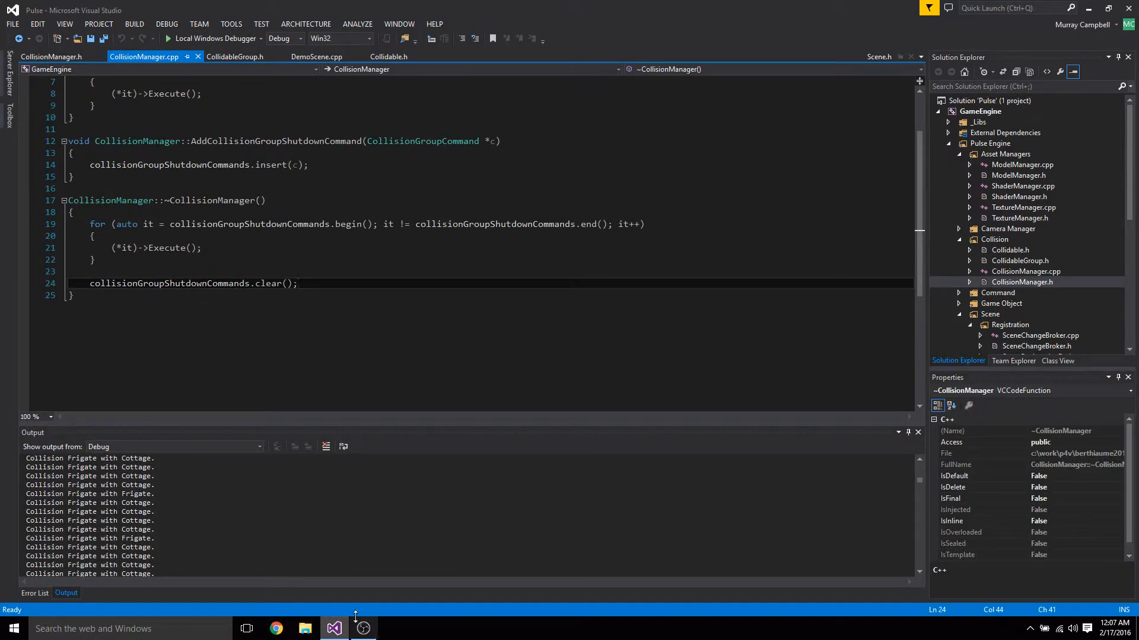
{"action": "mouse_move", "coordinate": [363, 617]}
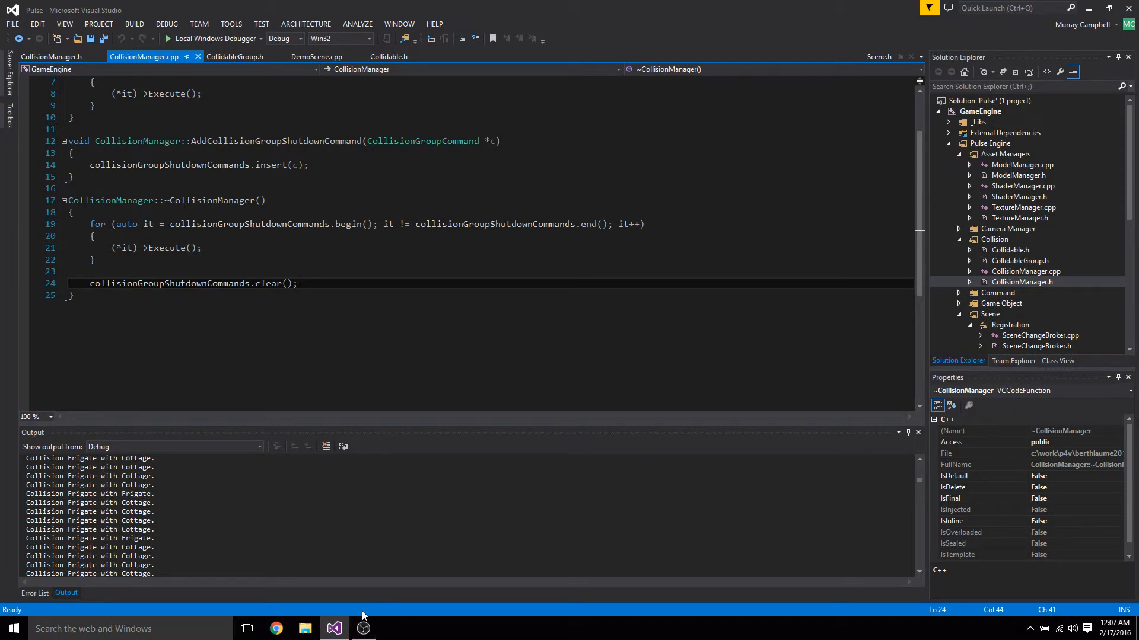
{"action": "left_click", "coordinate": [363, 629]}
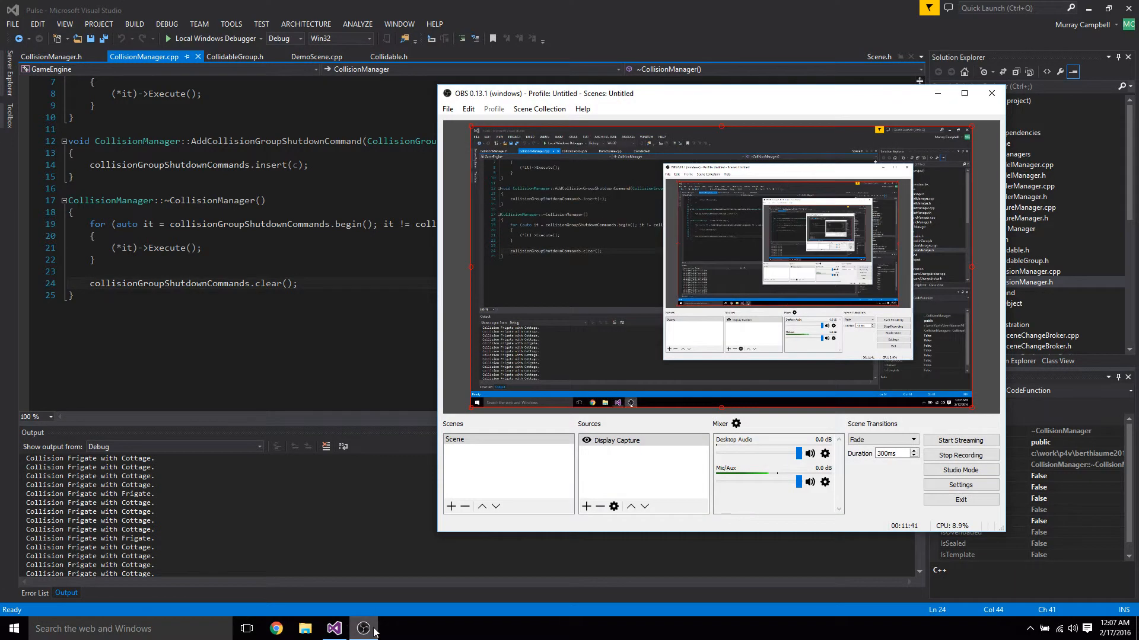